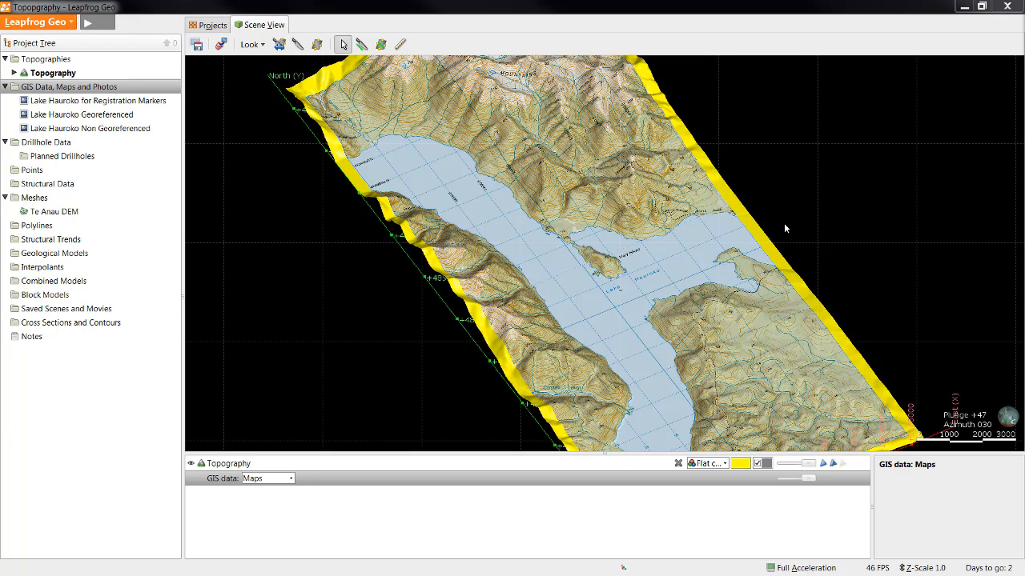
pyautogui.moveTo(168, 89)
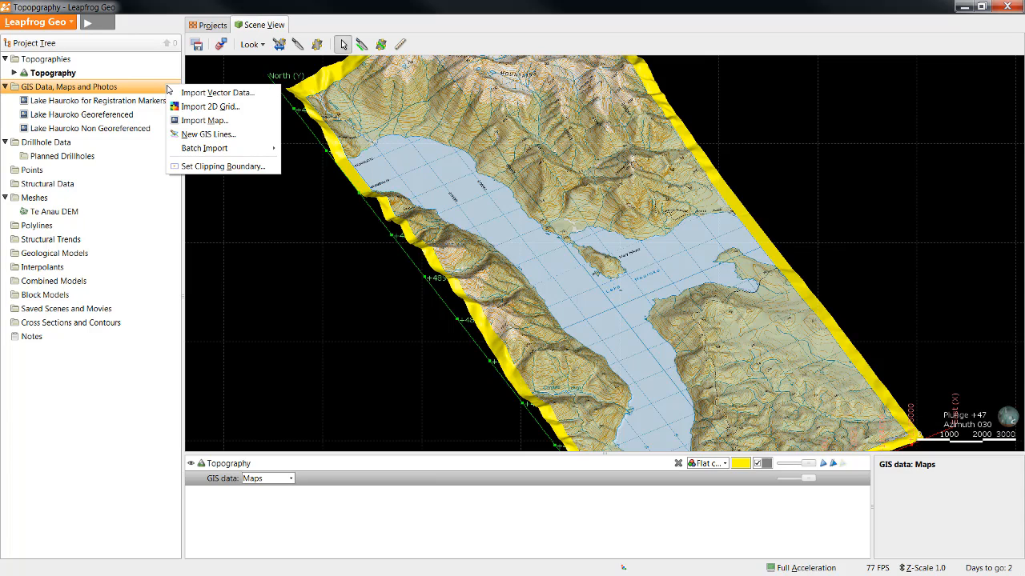
pyautogui.moveTo(223, 147)
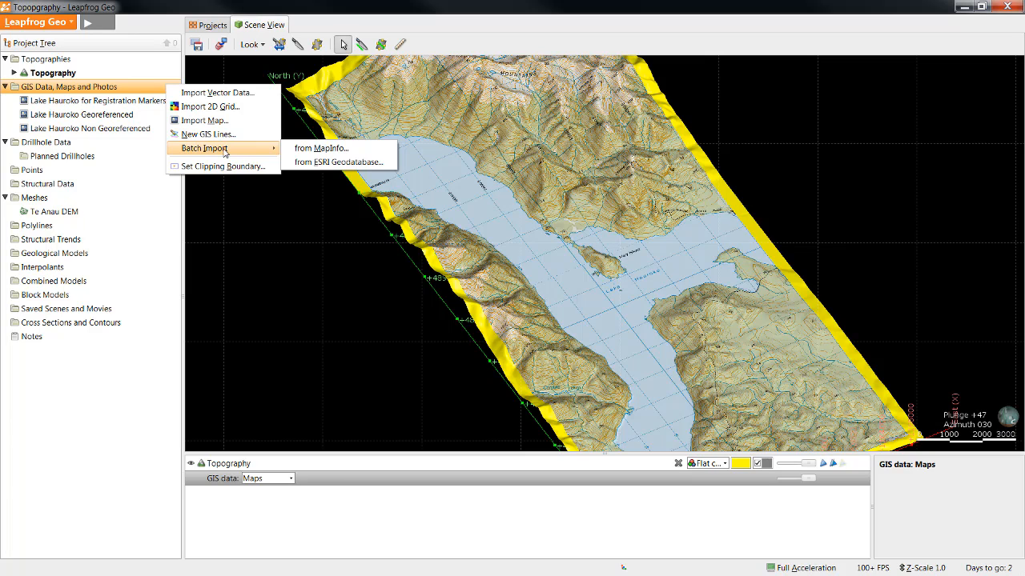
pyautogui.moveTo(216, 91)
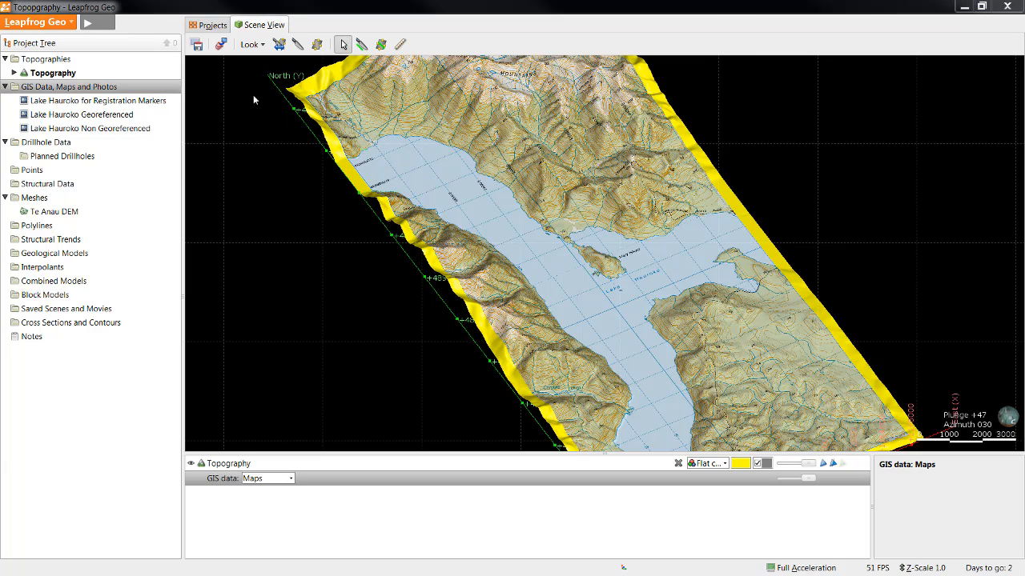
# - Import nz-walking-and-biking-tracks and River Centrelines, filtered to the clipping boundary despite losing elevations
pyautogui.click(594, 292)
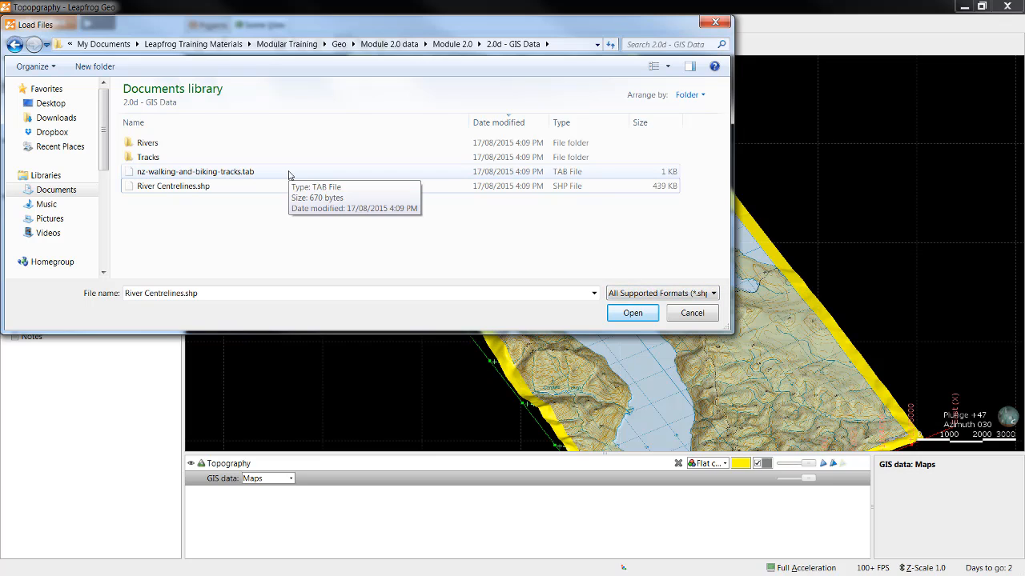
pyautogui.click(196, 171)
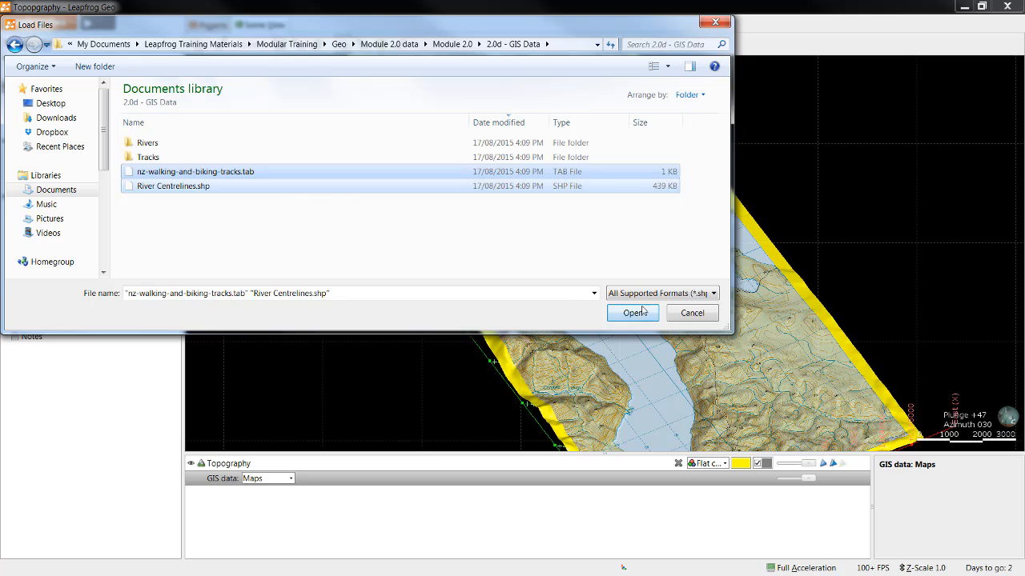
pyautogui.click(631, 312)
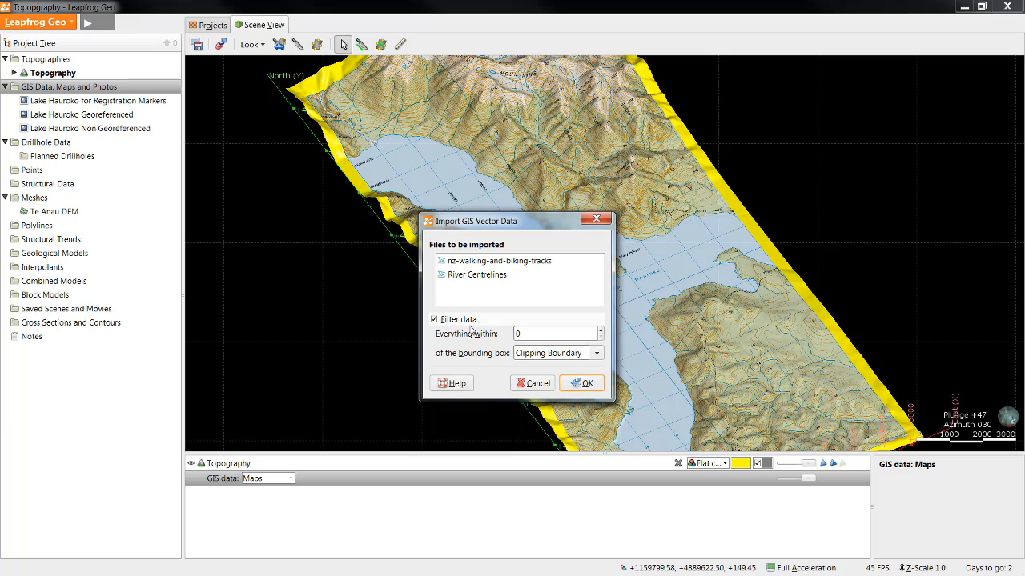
pyautogui.moveTo(499, 375)
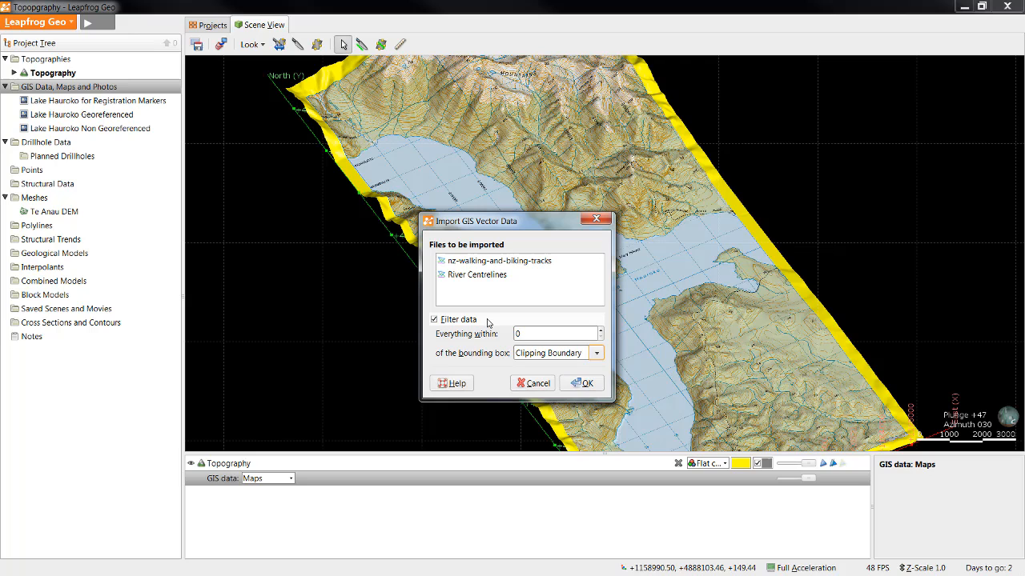
pyautogui.click(586, 383)
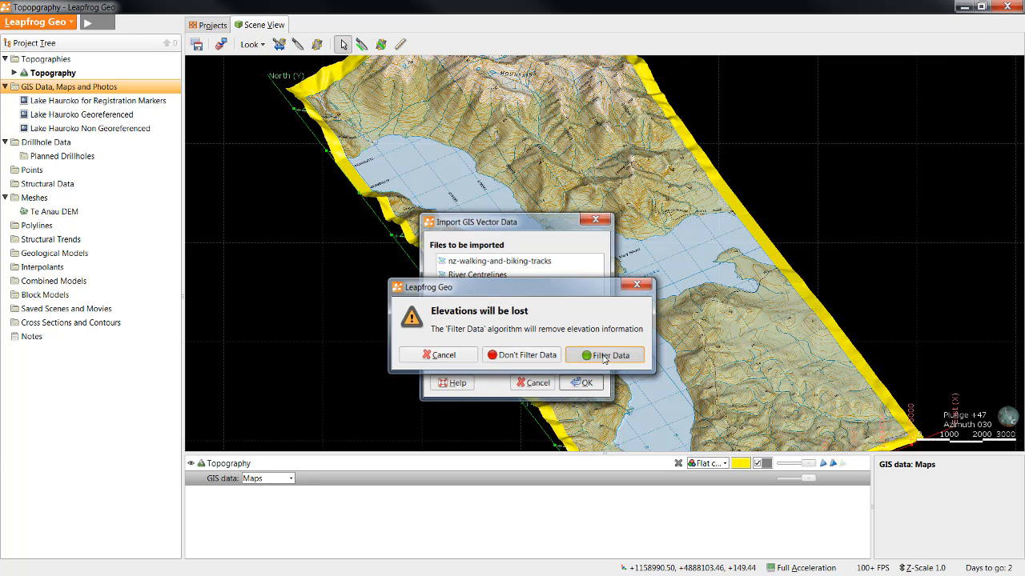
pyautogui.click(605, 355)
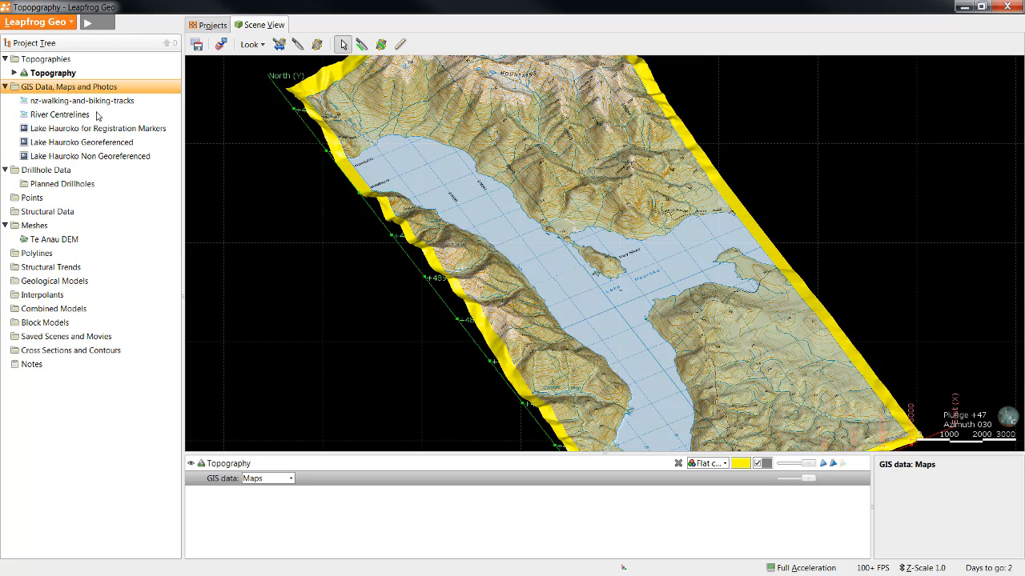
# - Add River Centrelines to the scene and bring up the GIS data view options
pyautogui.click(61, 116)
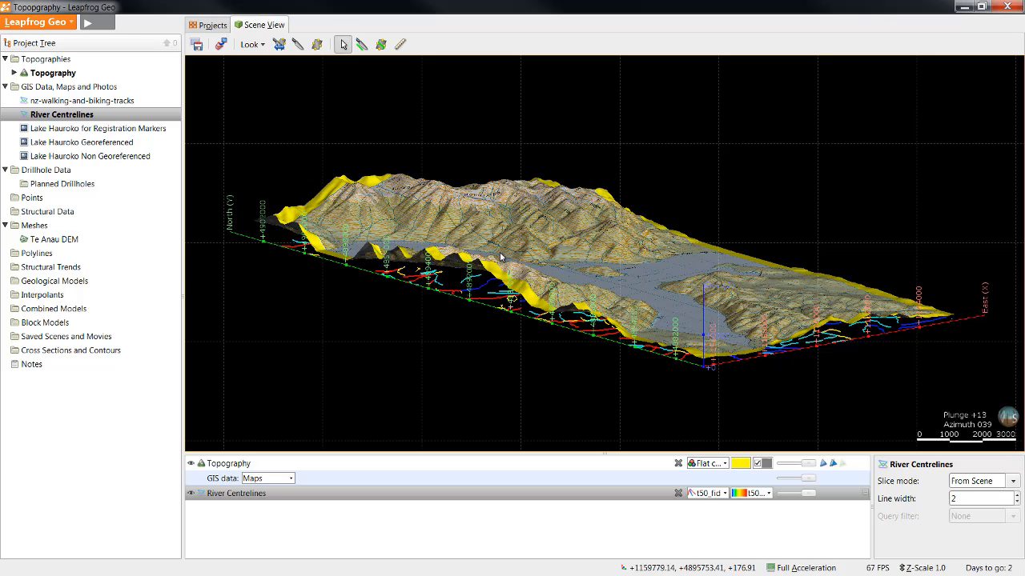
pyautogui.moveTo(468, 300)
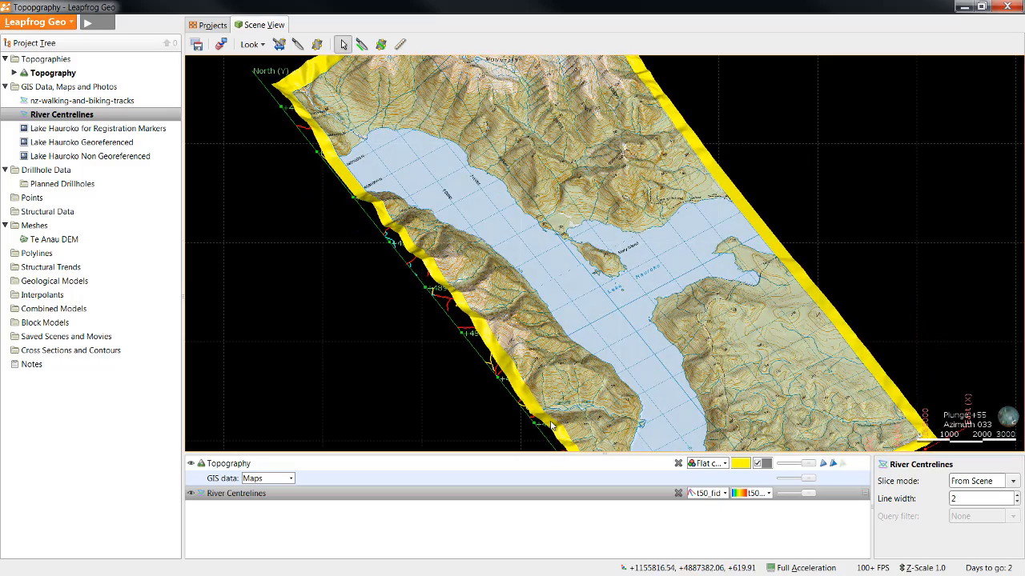
pyautogui.click(287, 477)
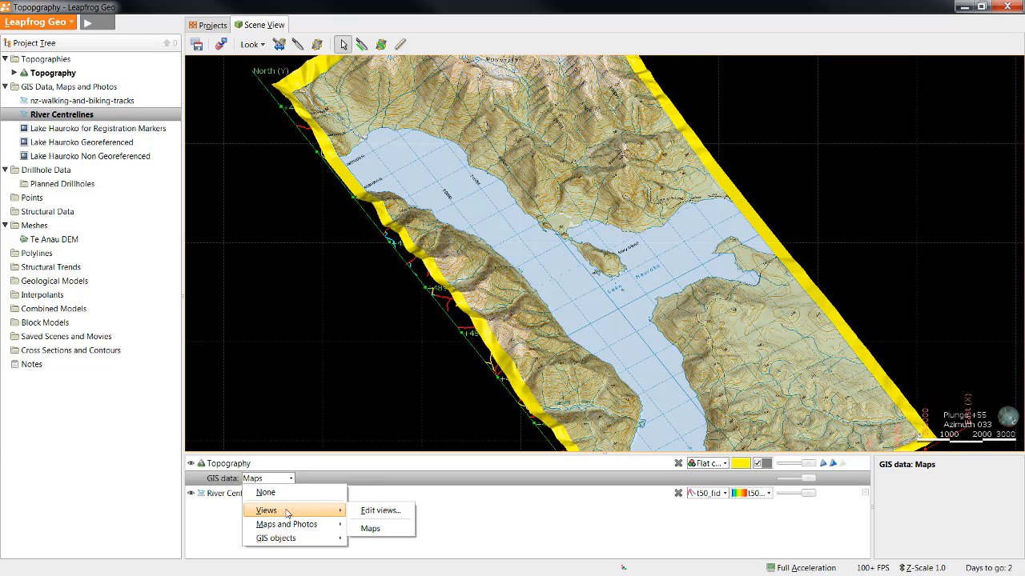
pyautogui.moveTo(381, 509)
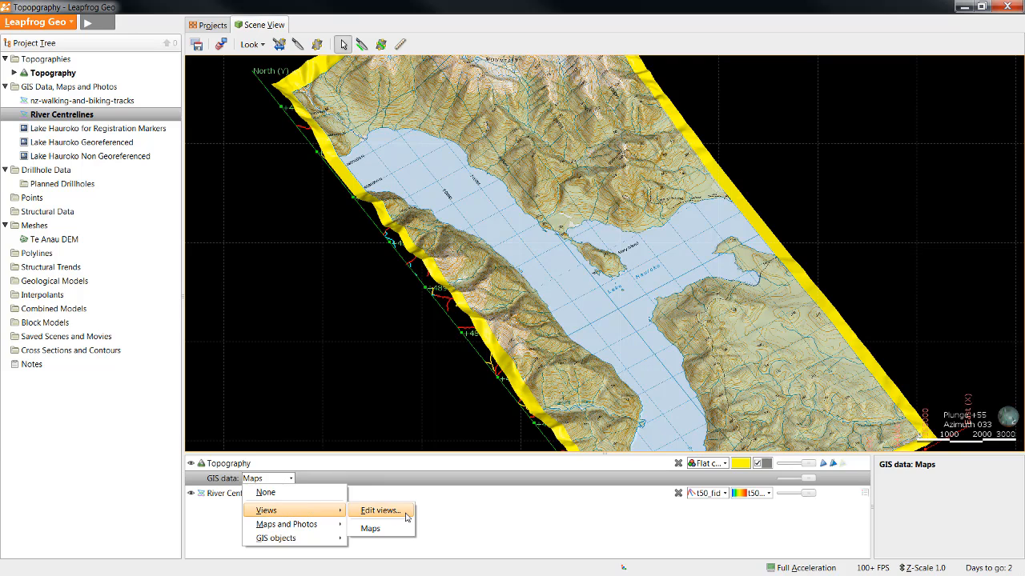
# - Add River Centrelines to the Maps GIS view and raise it to the top layer
pyautogui.click(379, 509)
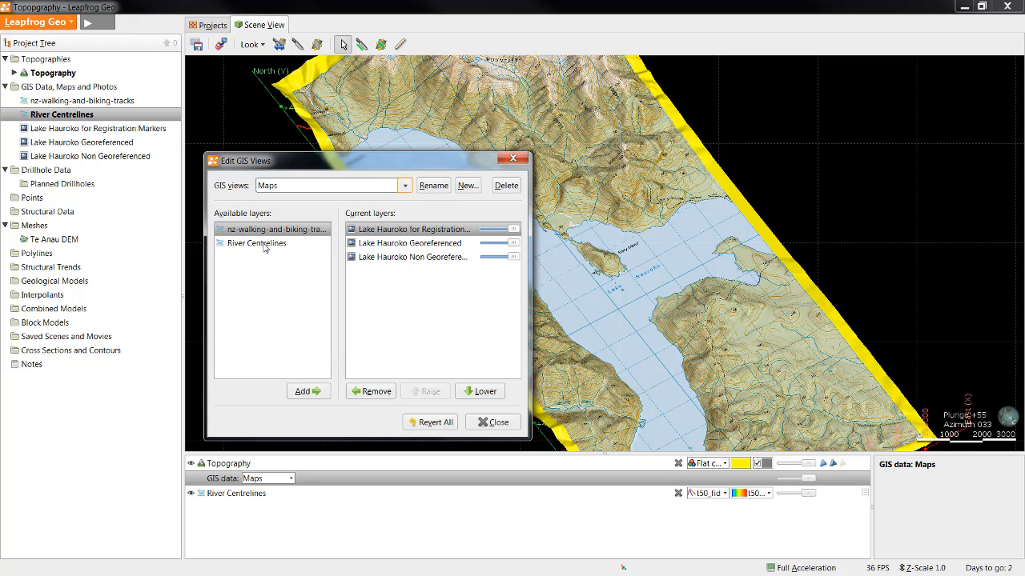
pyautogui.click(256, 244)
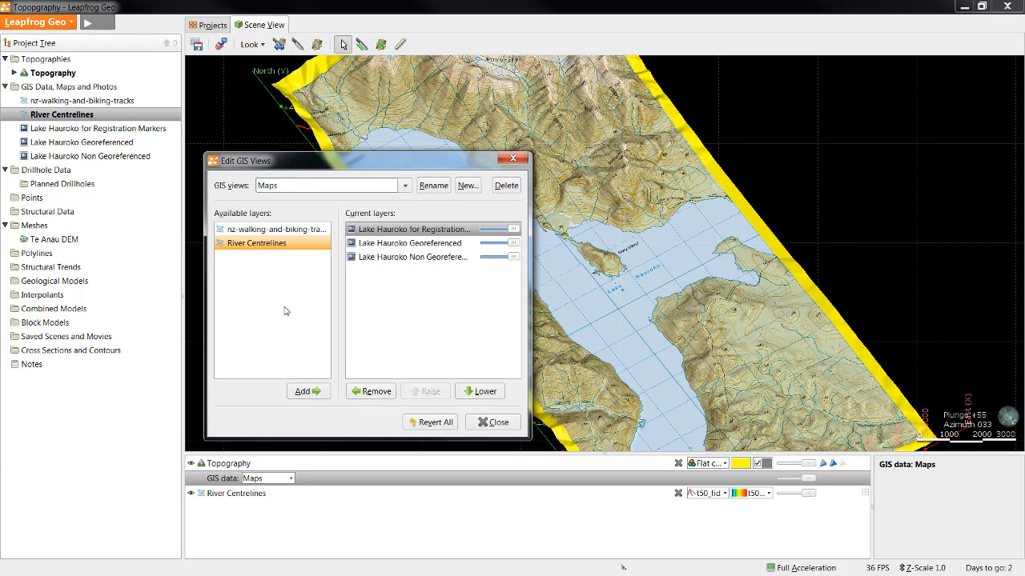
pyautogui.click(304, 390)
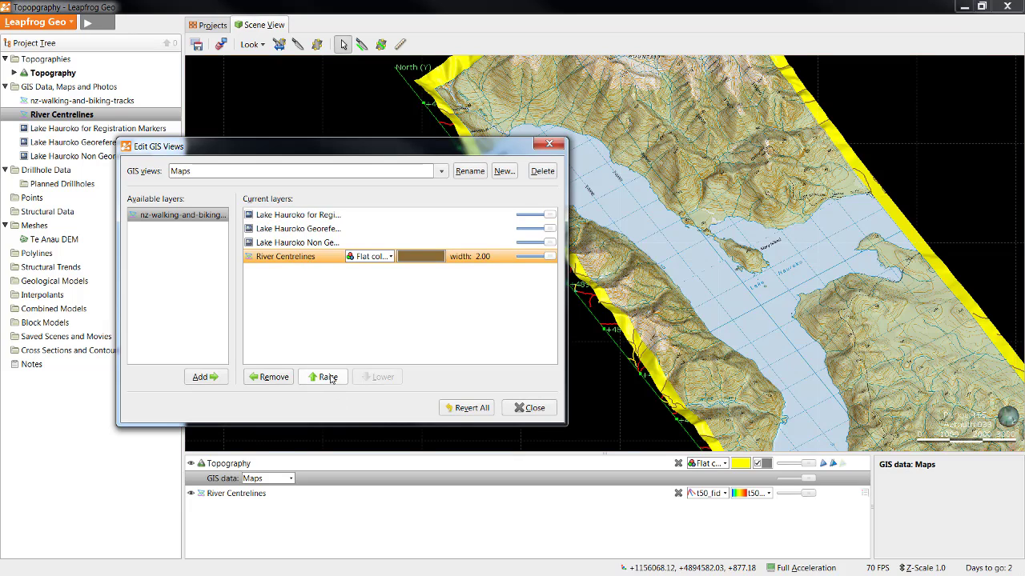
pyautogui.click(323, 377)
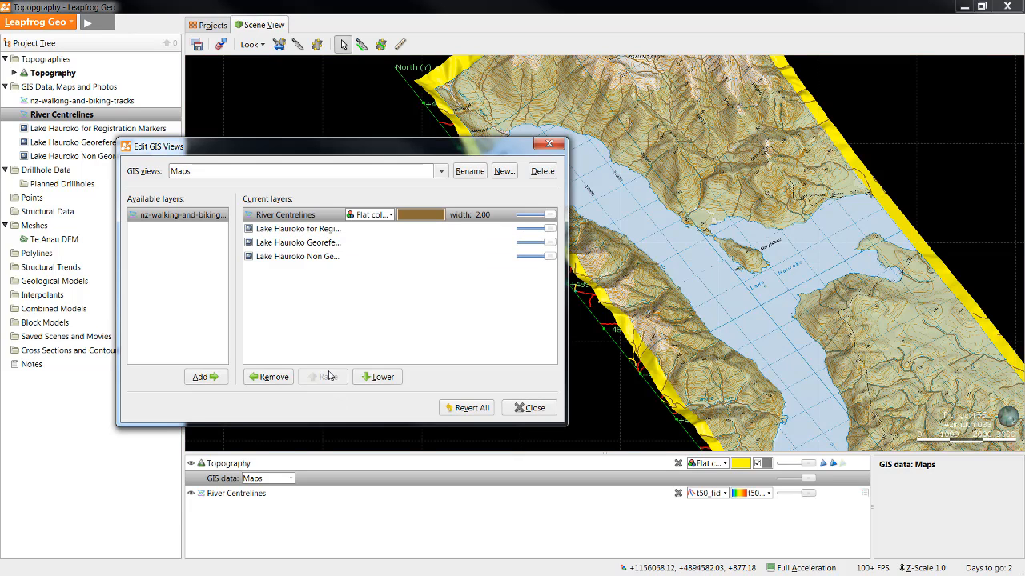
pyautogui.moveTo(397, 336)
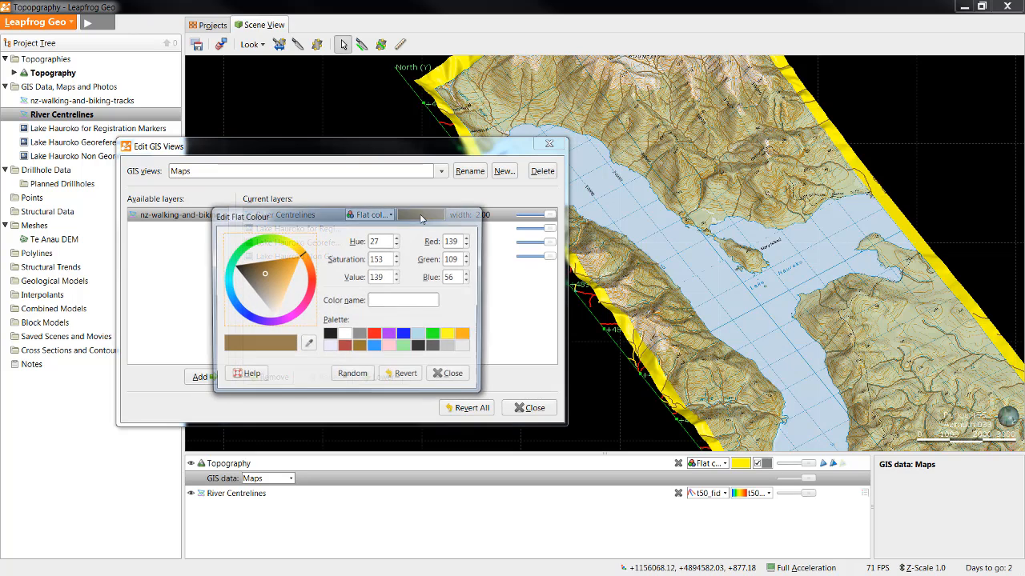
# - Colour rivers blue at width 4, then add nz-walking-and-biking-tracks in red raised above the lake maps
pyautogui.click(389, 335)
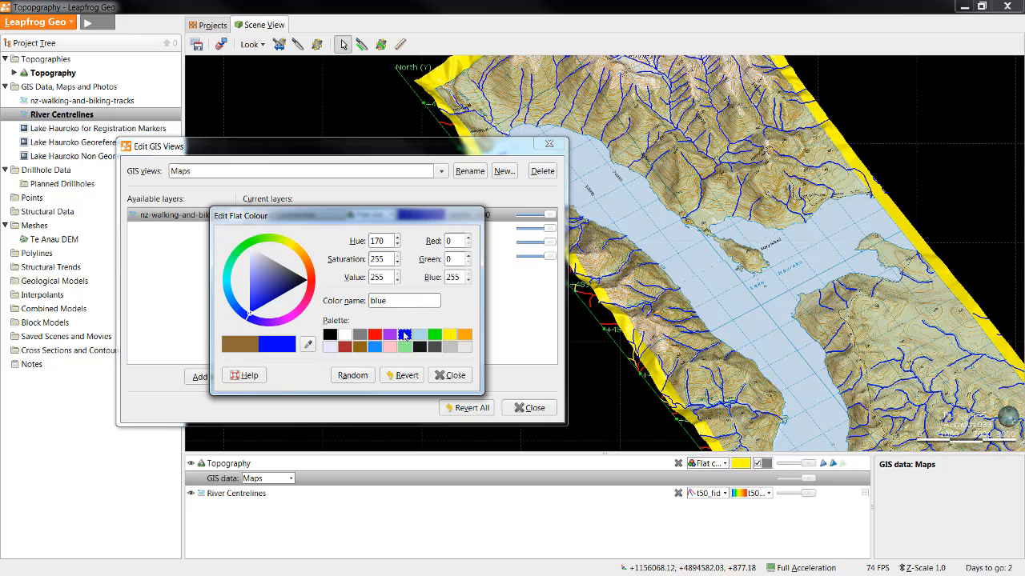
pyautogui.click(449, 374)
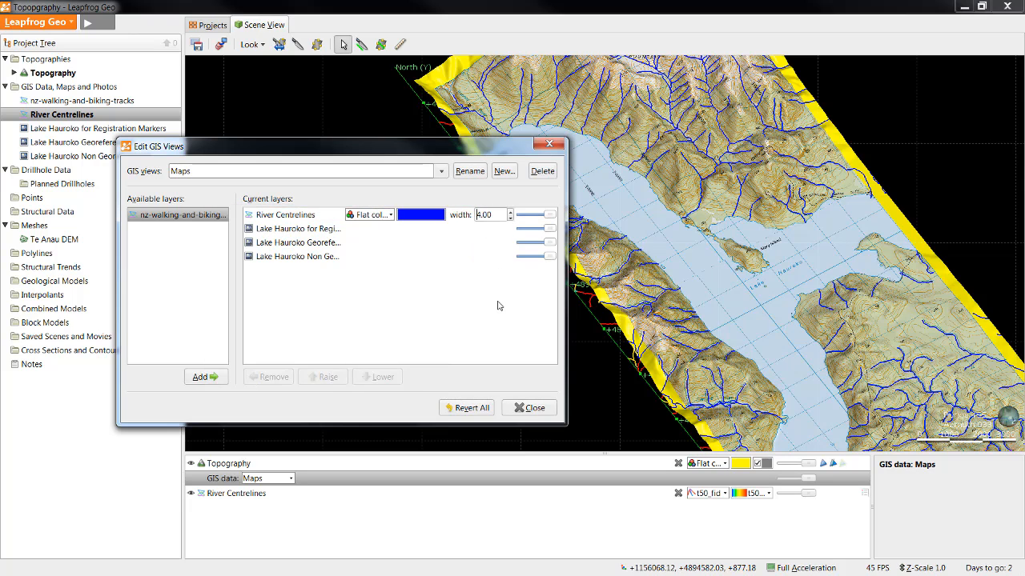
pyautogui.click(288, 214)
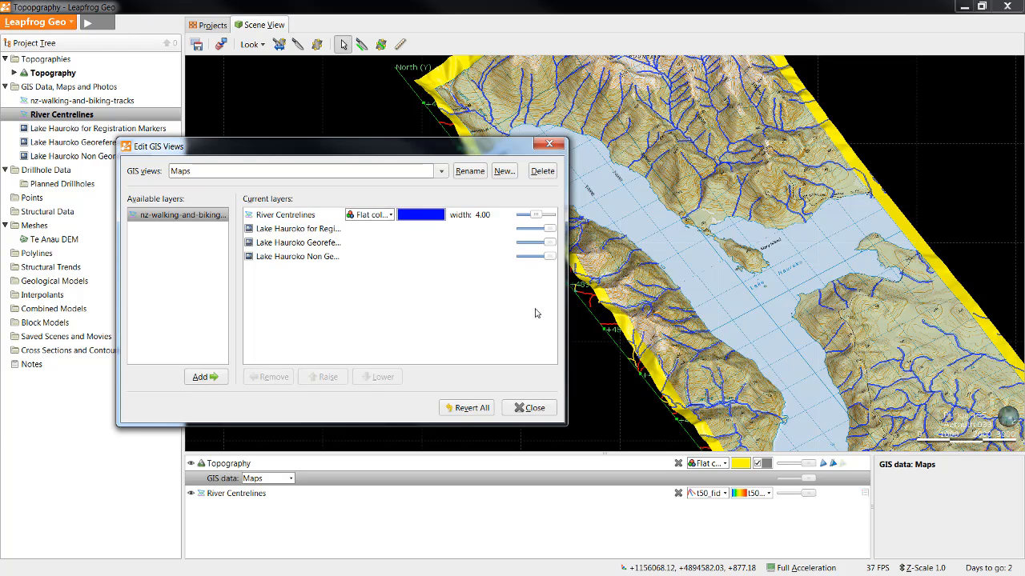
pyautogui.moveTo(178, 215); pyautogui.dragTo(355, 335)
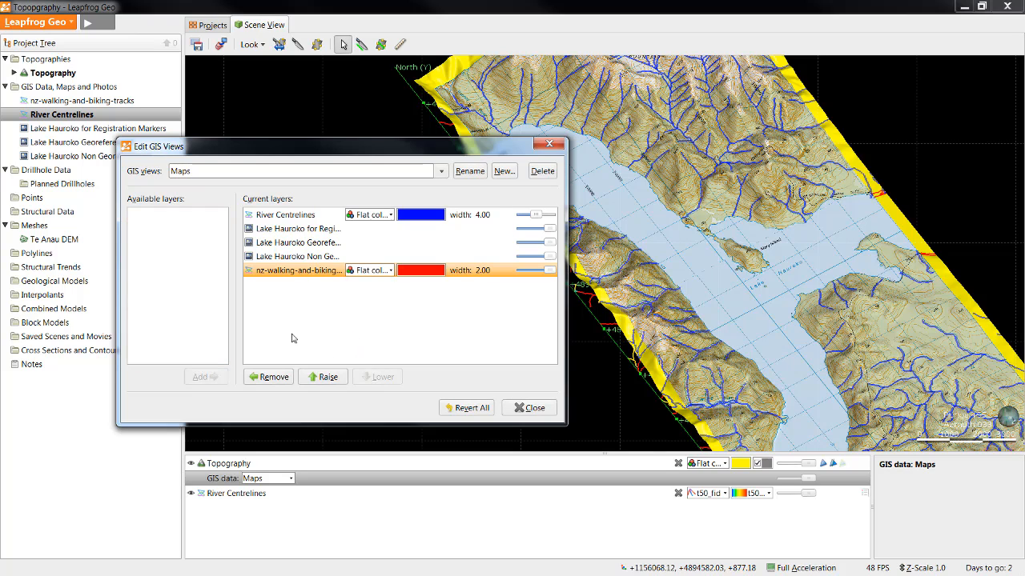
pyautogui.click(327, 376)
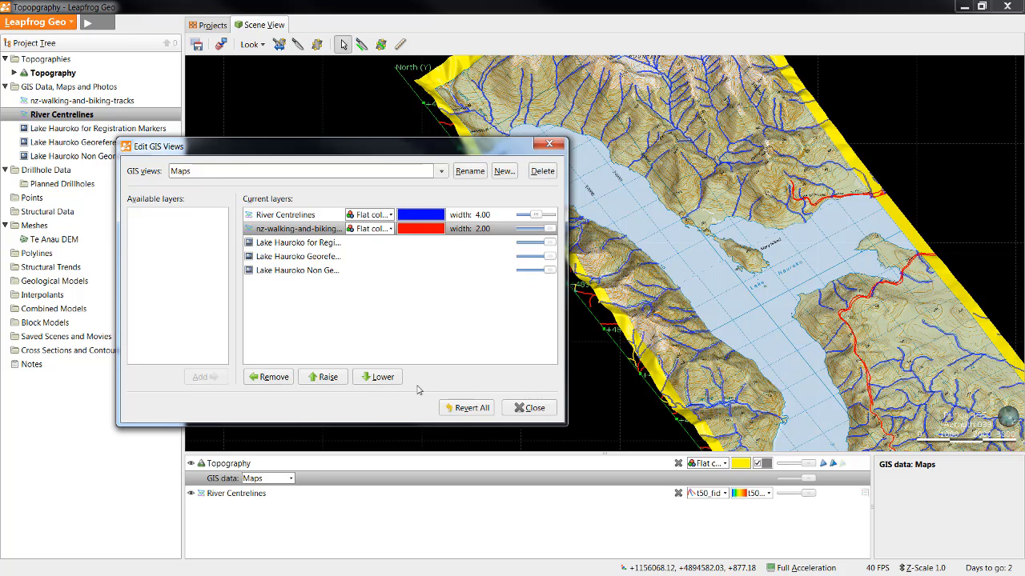
pyautogui.moveTo(391, 284)
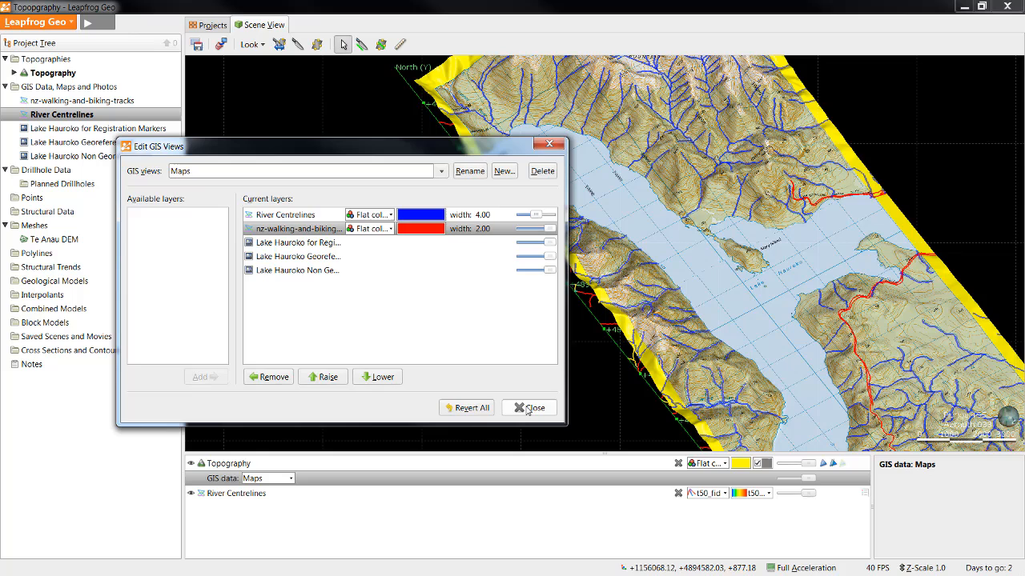
# - Close Edit GIS Views and remove the standalone River Centrelines object from the scene
pyautogui.click(528, 408)
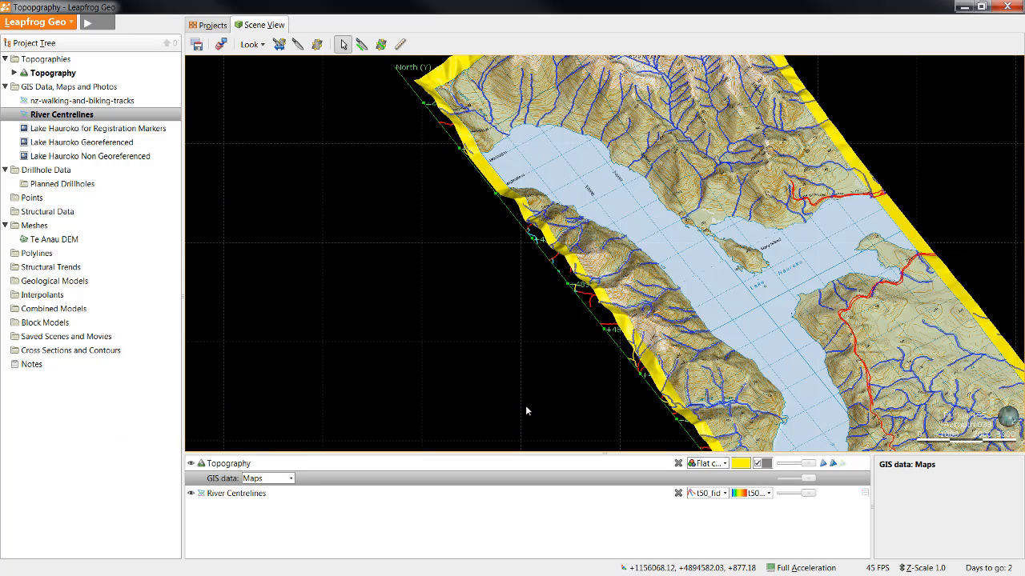
pyautogui.moveTo(513, 367)
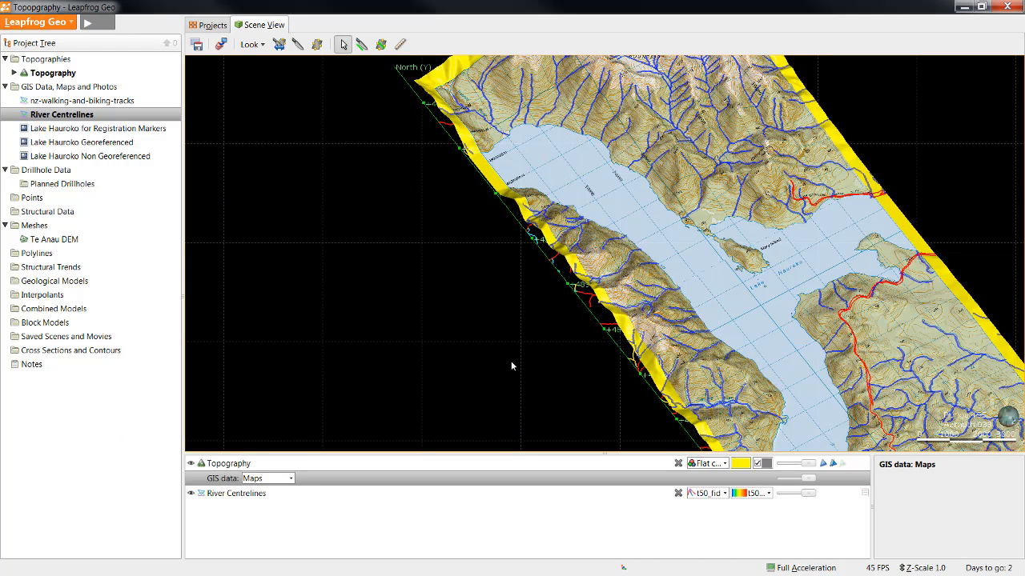
pyautogui.moveTo(678, 493)
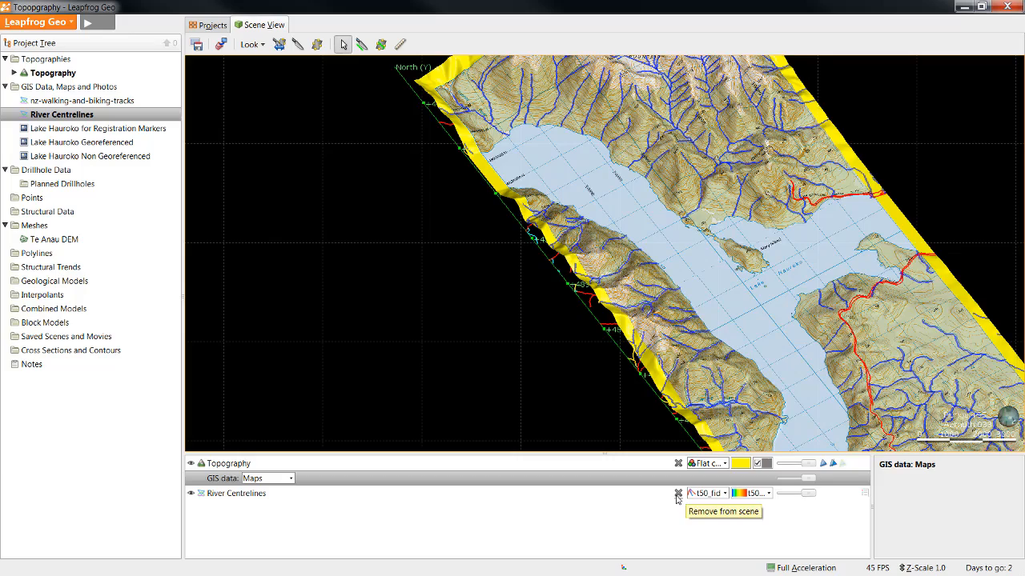
pyautogui.click(677, 493)
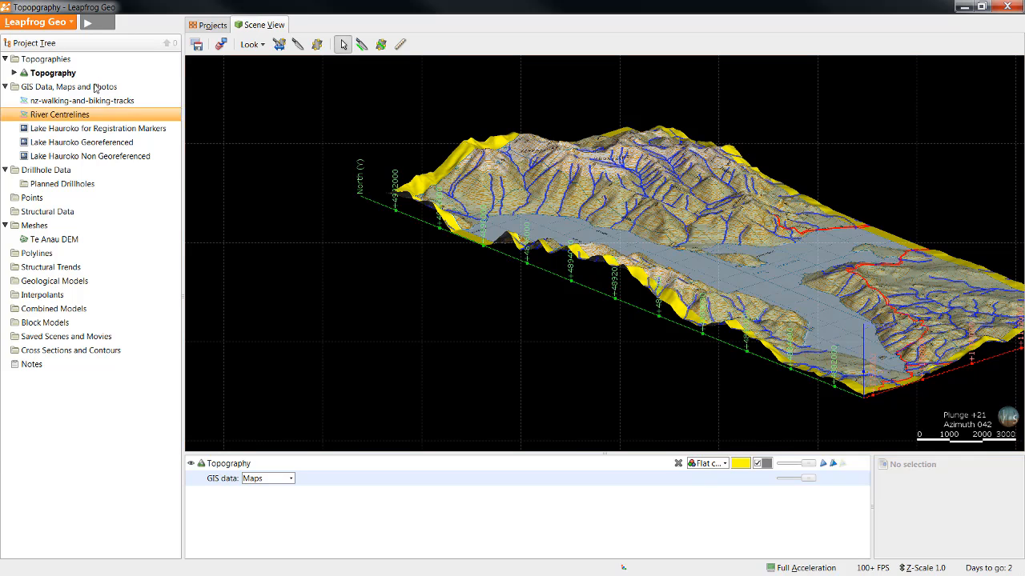
# - Import the Aspect and Slope 2D grids from the data folder into GIS Data, Maps and Photos
pyautogui.rightClick(71, 86)
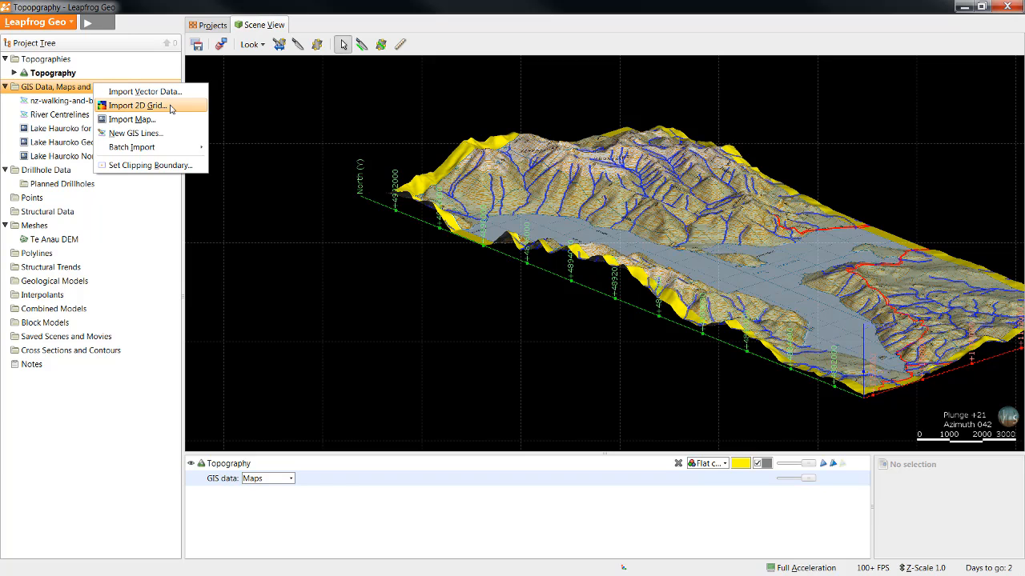
pyautogui.click(136, 106)
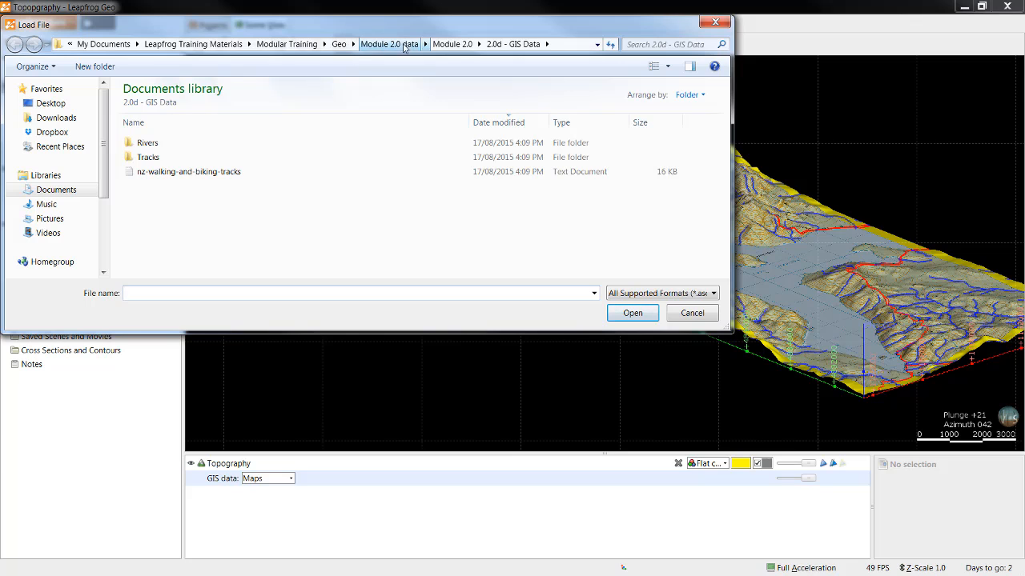
pyautogui.click(477, 45)
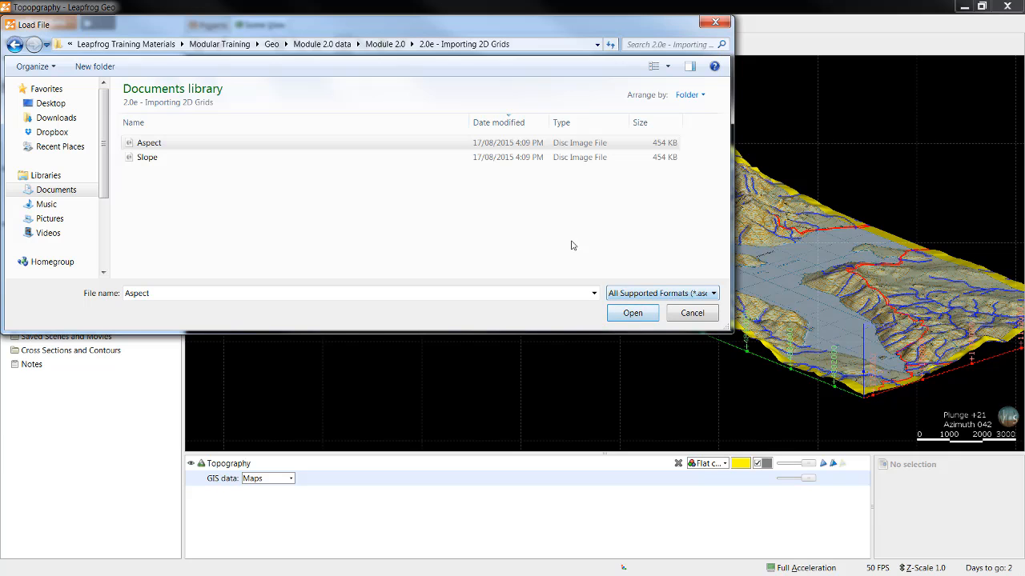
pyautogui.click(631, 312)
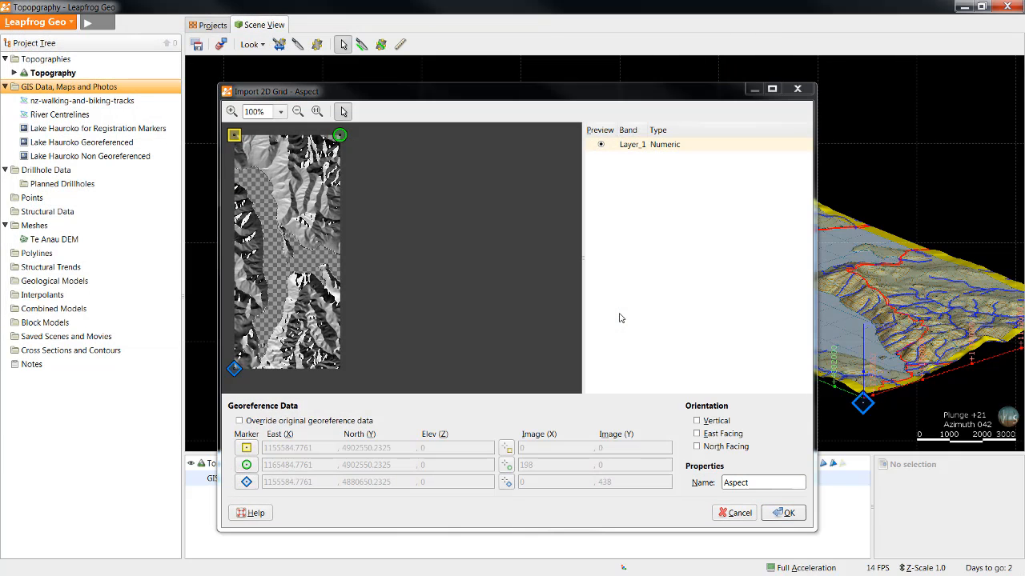
pyautogui.moveTo(625, 328)
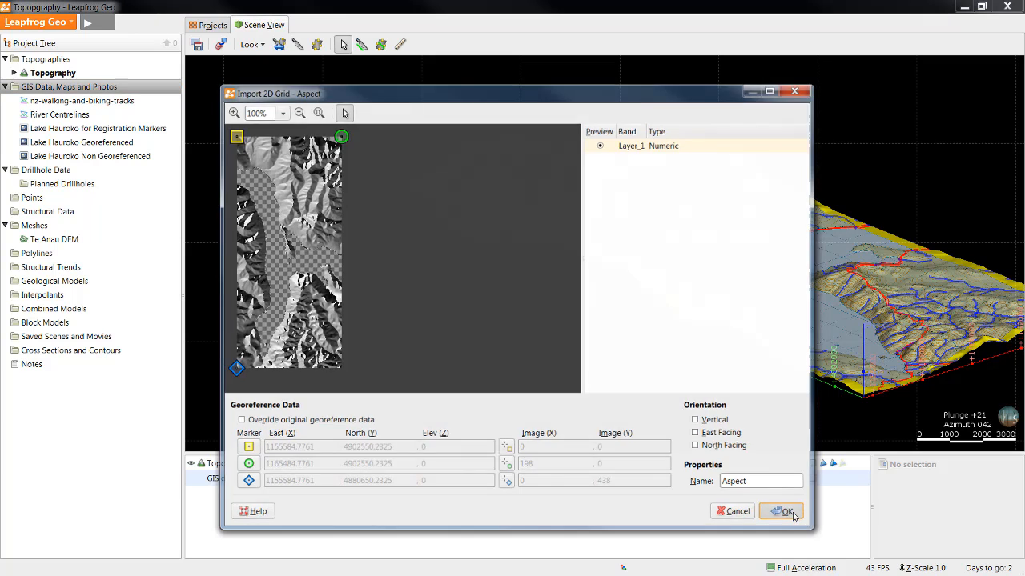
pyautogui.click(781, 511)
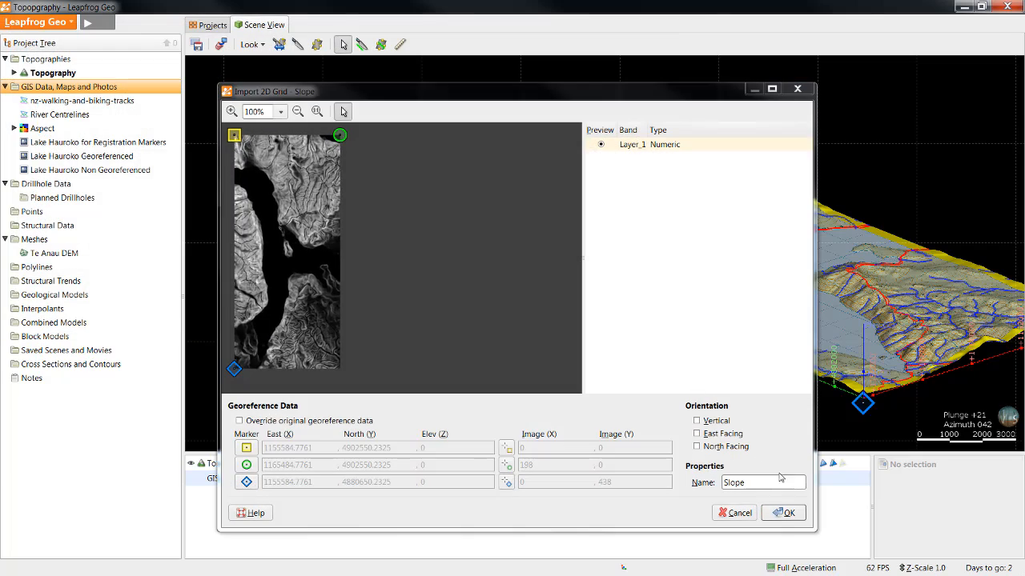
pyautogui.click(783, 512)
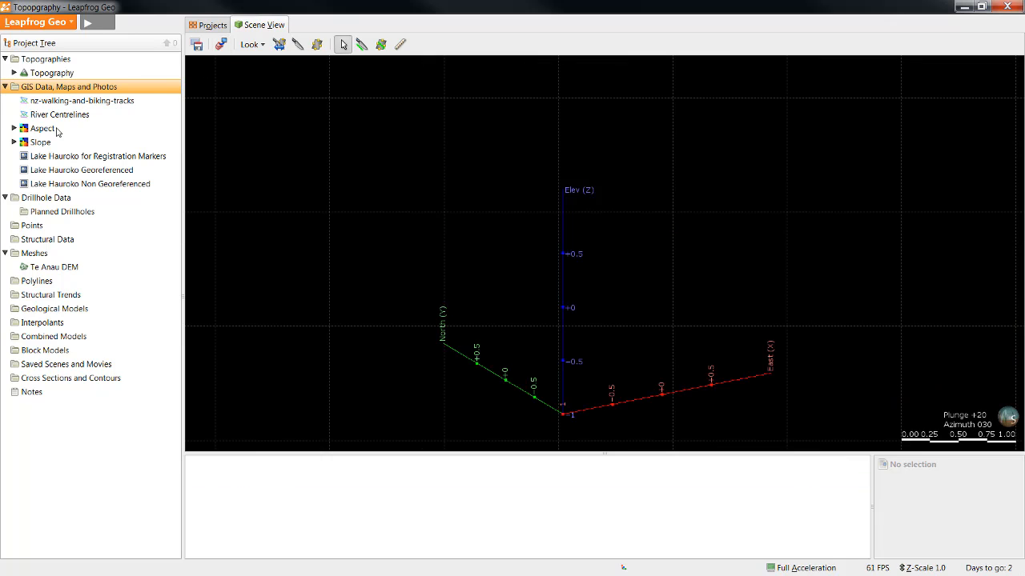
# - Show the Aspect grid as a colour-coded surface in the 3D scene and orbit around it
pyautogui.doubleClick(42, 128)
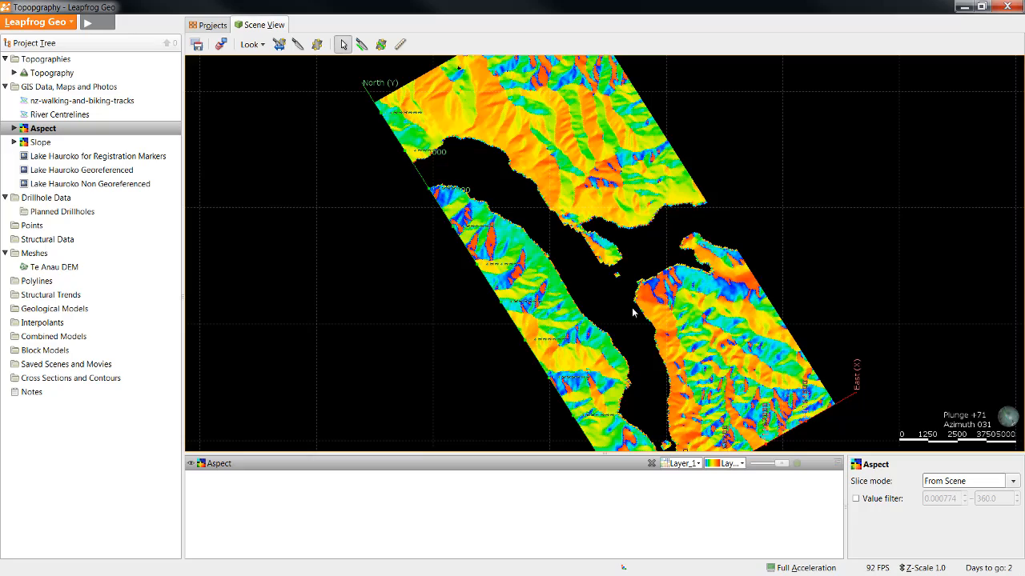
pyautogui.moveTo(606, 331)
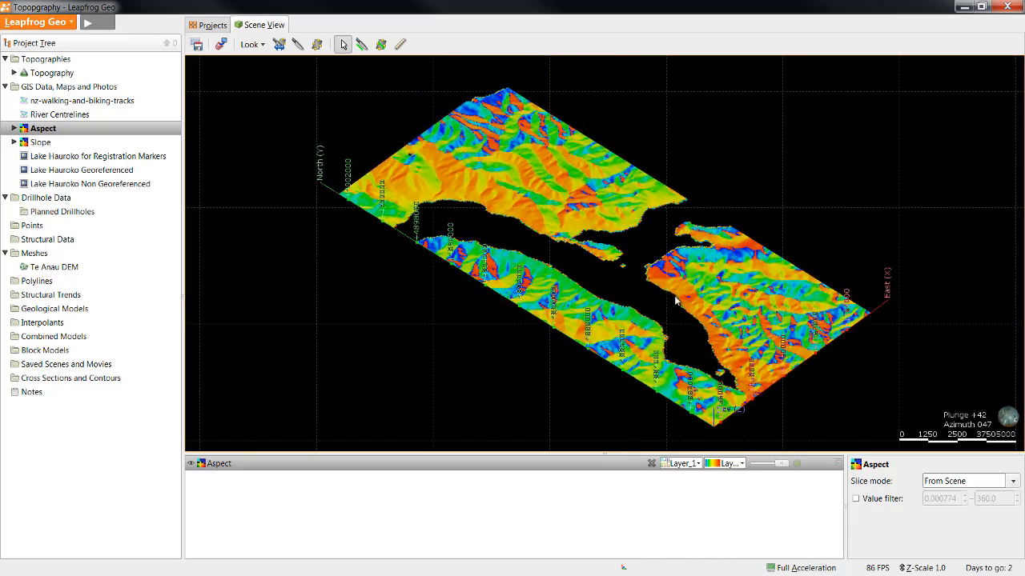
pyautogui.moveTo(676, 303); pyautogui.dragTo(640, 311)
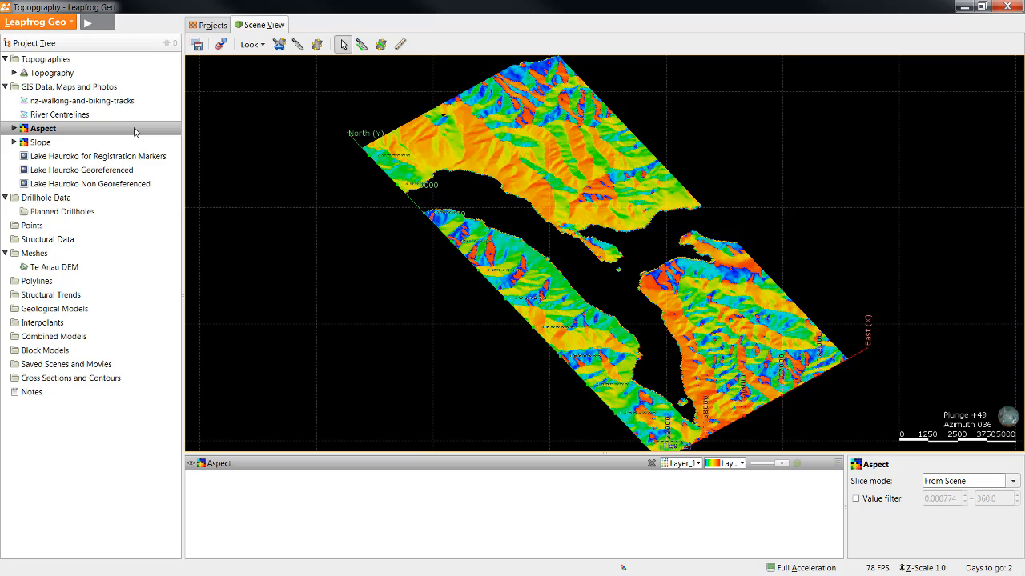
# - Set the Aspect grid's elevation from the Topography surface so it drapes in relief
pyautogui.rightClick(42, 128)
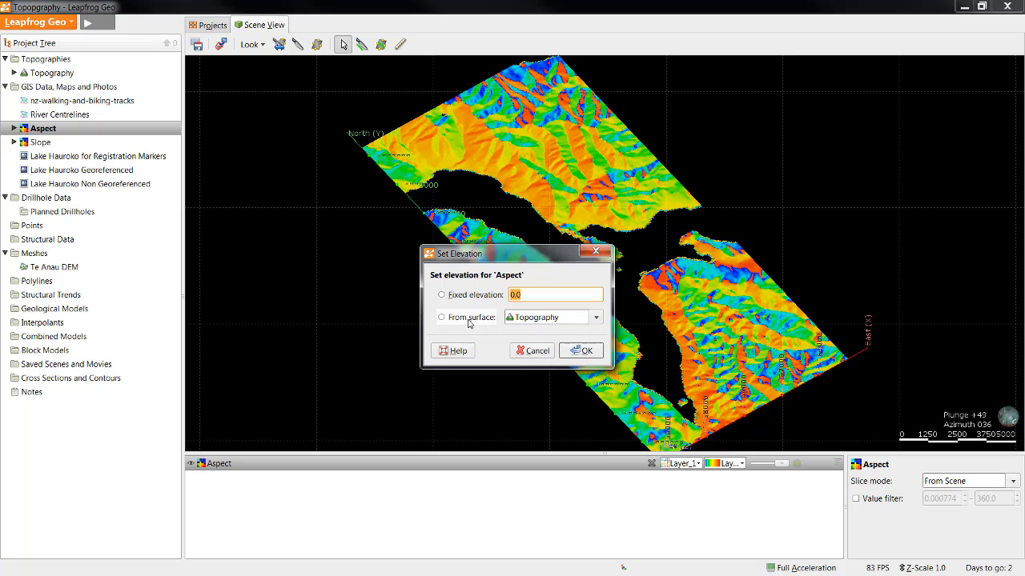
pyautogui.click(442, 317)
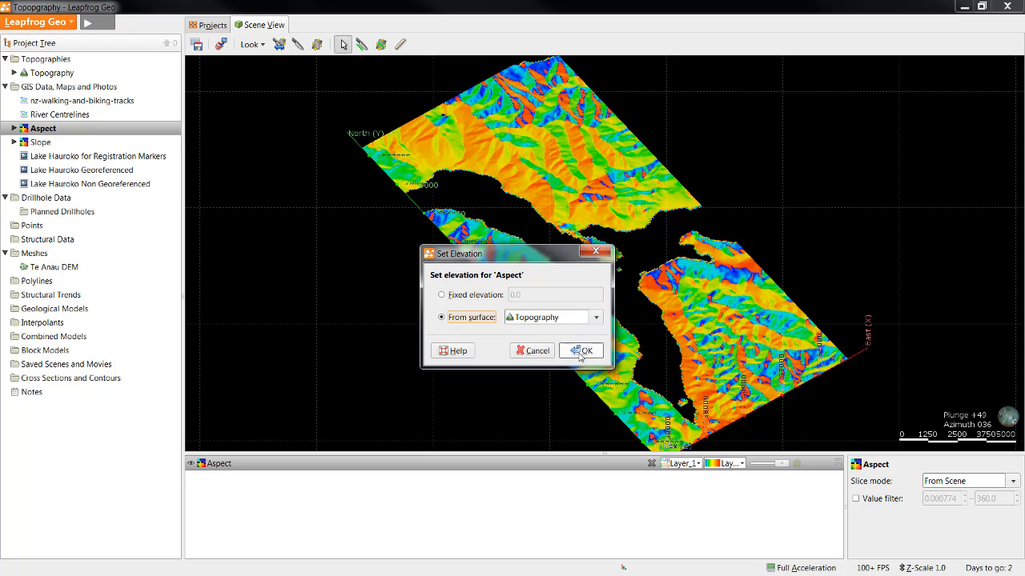
pyautogui.click(581, 351)
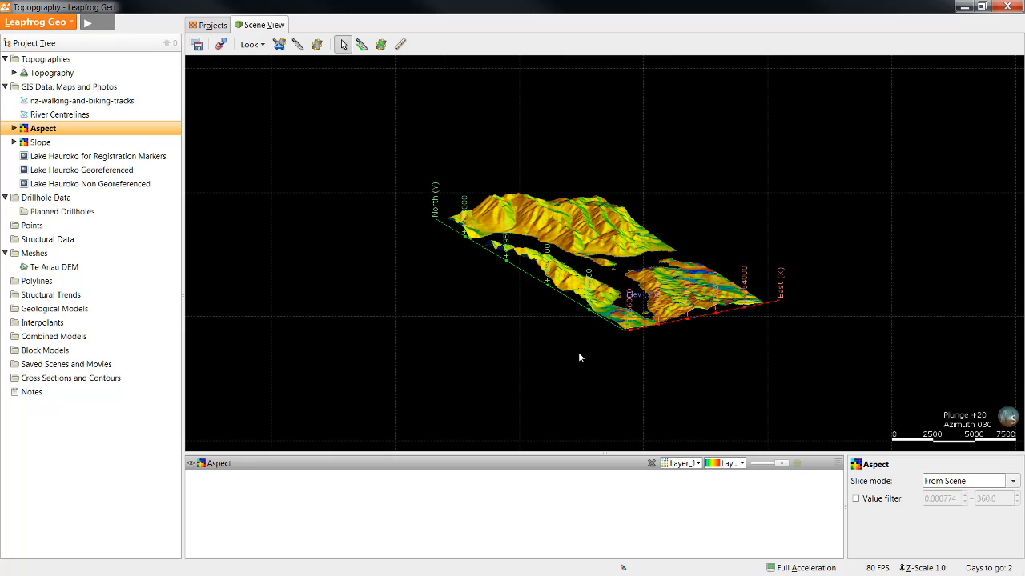
pyautogui.moveTo(578, 306)
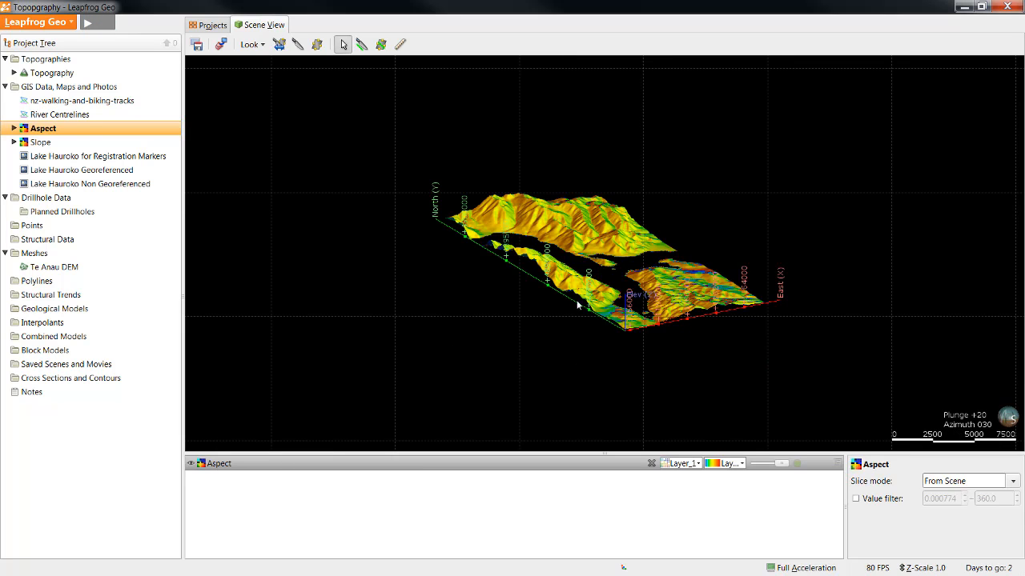
pyautogui.moveTo(577, 304); pyautogui.dragTo(448, 301)
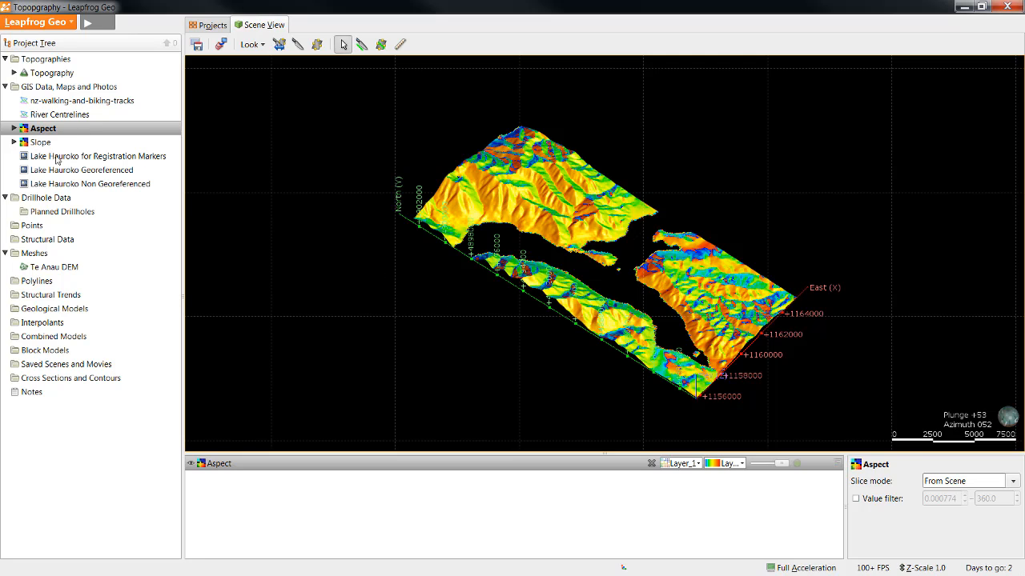
# - Set the Slope grid's elevation from the Topography surface
pyautogui.click(40, 141)
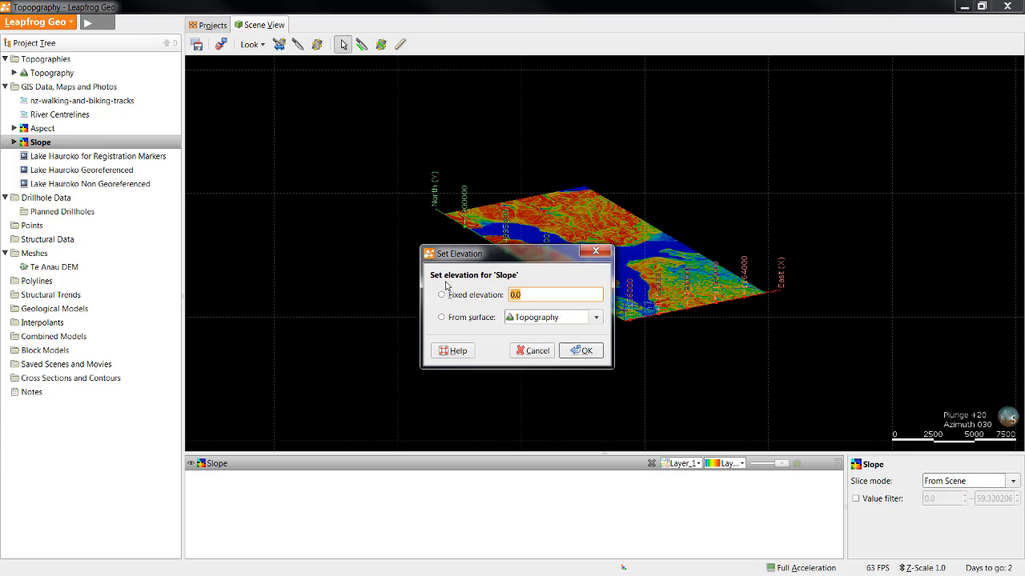
pyautogui.click(583, 351)
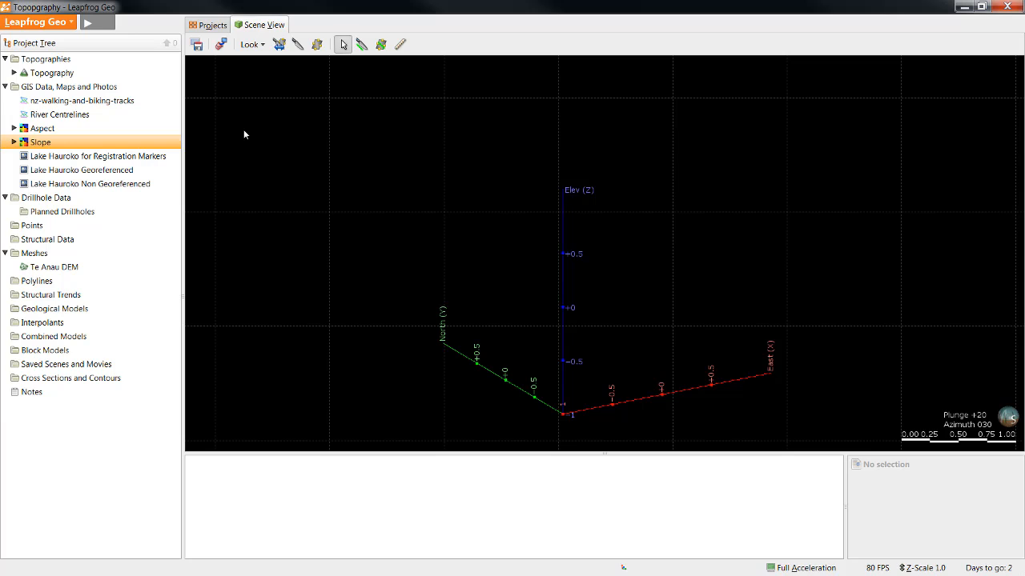
pyautogui.moveTo(54, 227)
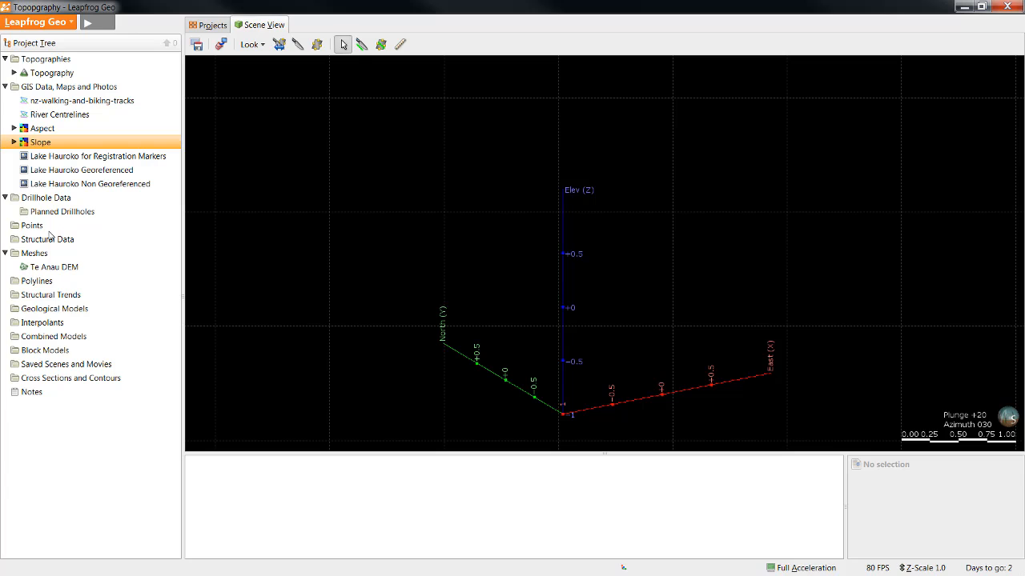
# - Start an Import Points from the Points folder, browsing to Mountain Peaks in 2.0c - Points
pyautogui.rightClick(32, 224)
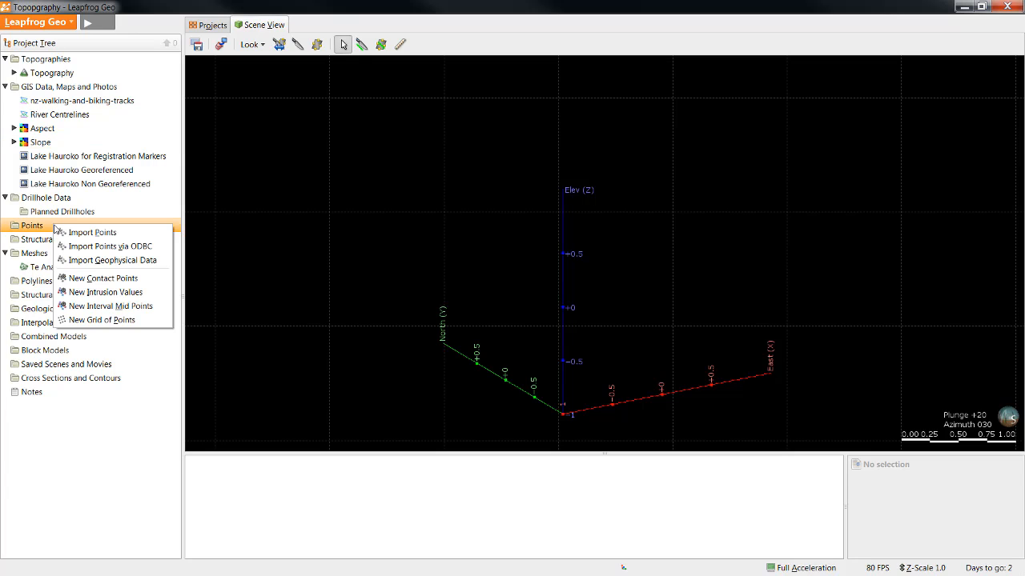
pyautogui.moveTo(93, 232)
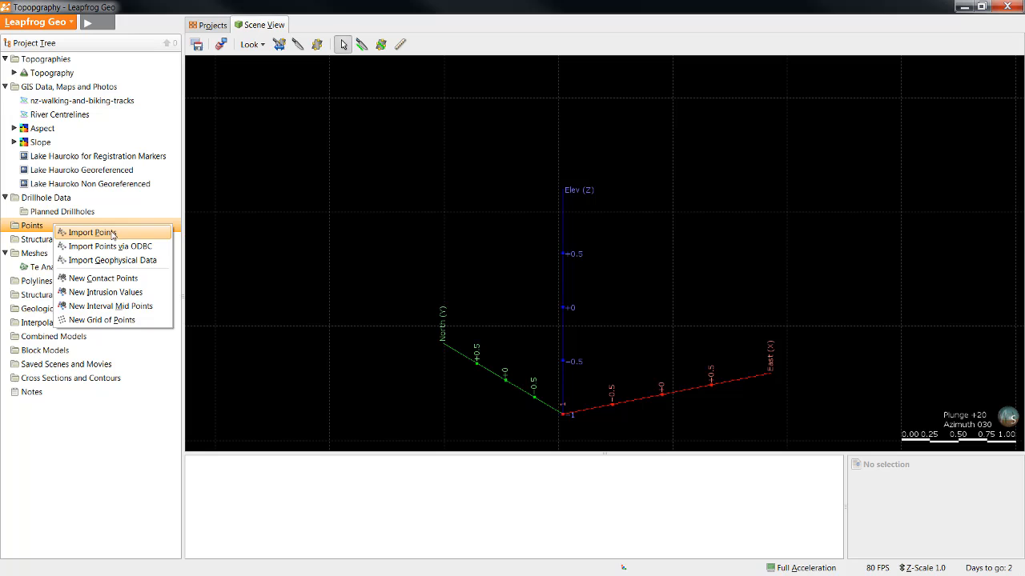
pyautogui.moveTo(148, 240)
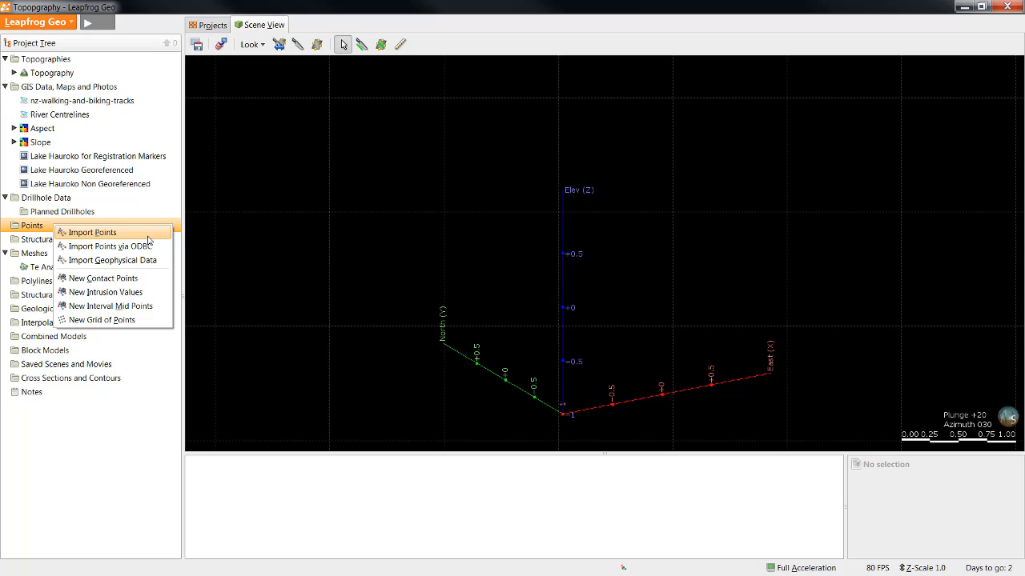
pyautogui.moveTo(152, 238)
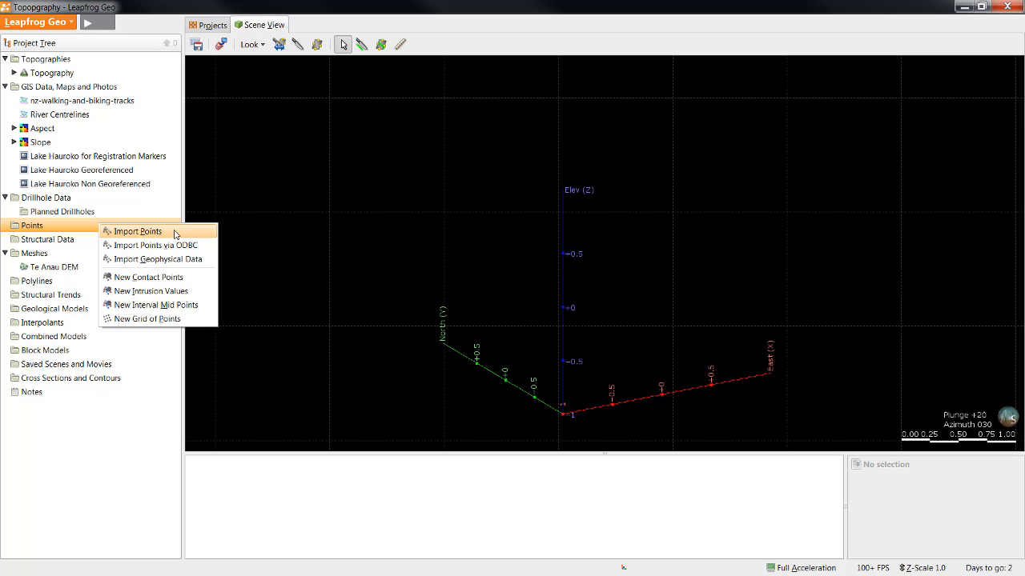
pyautogui.click(138, 231)
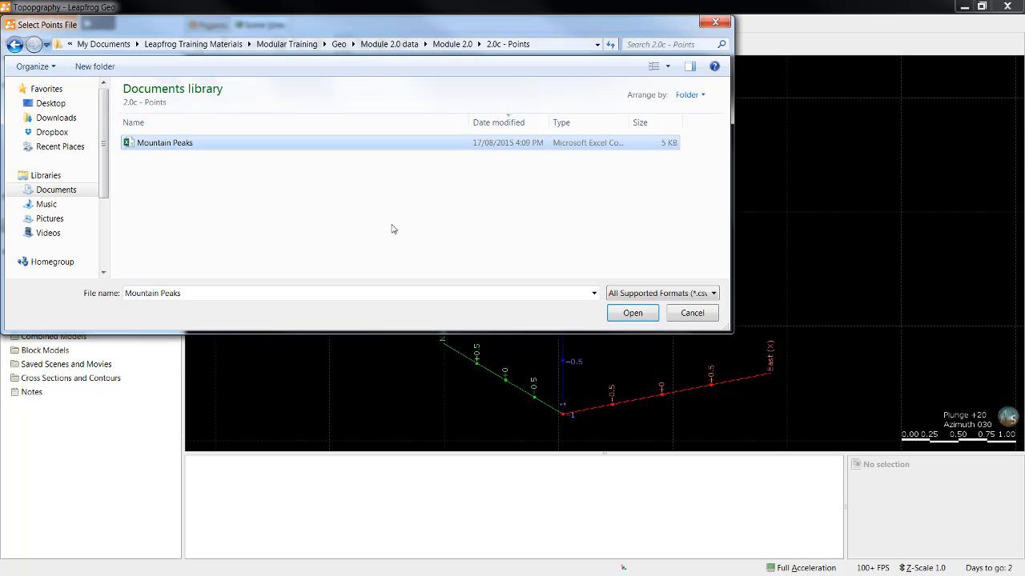
# - Import Mountain_Peaks points with the Elevation column mapped as Numeric and finish the import
pyautogui.click(630, 312)
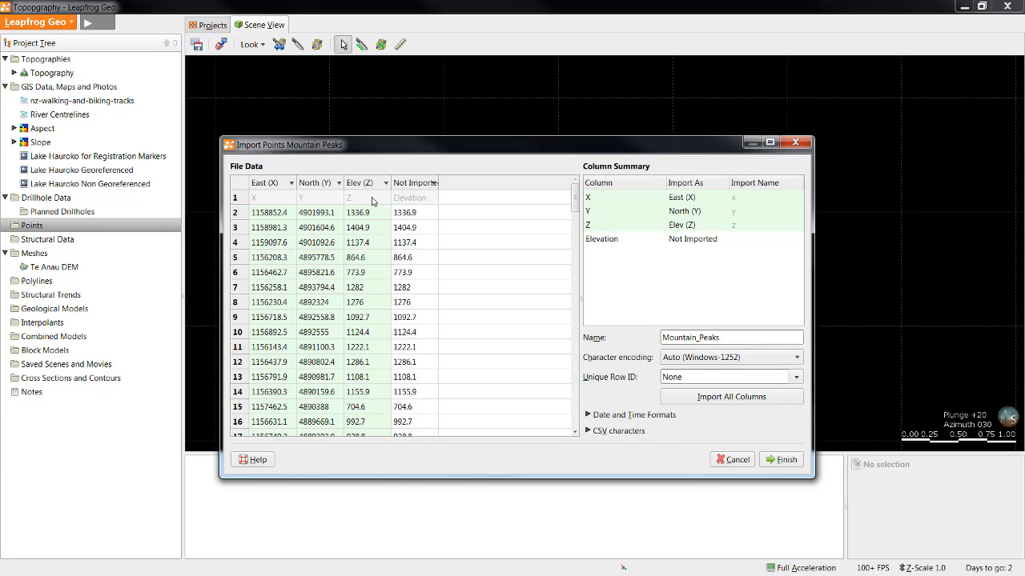
pyautogui.moveTo(394, 202)
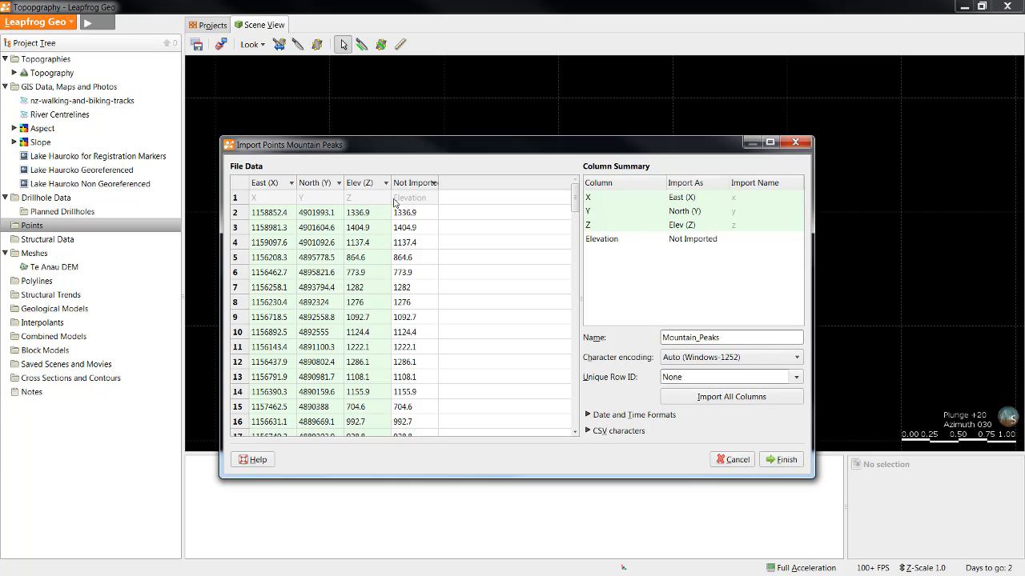
pyautogui.moveTo(436, 186)
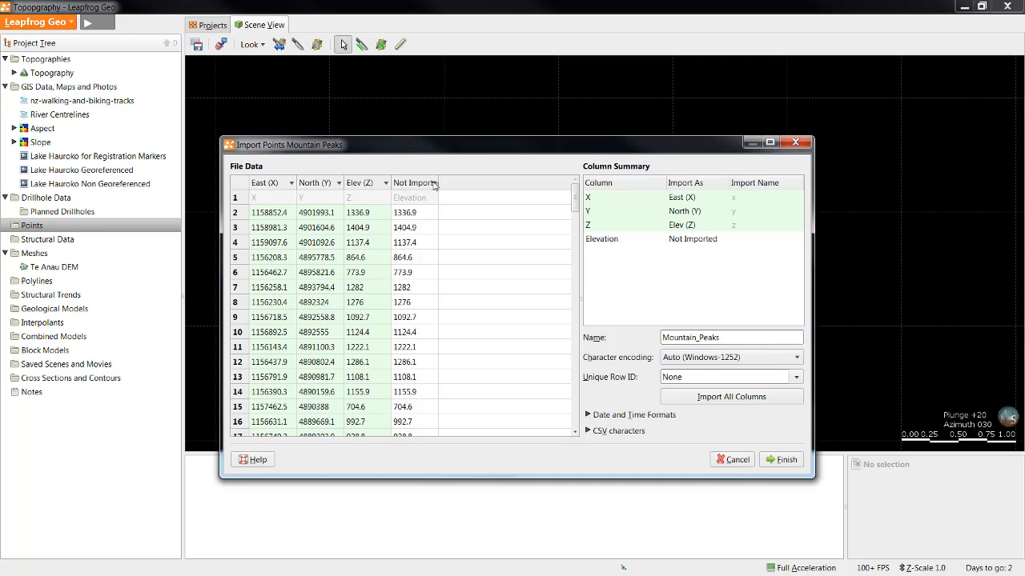
pyautogui.click(415, 182)
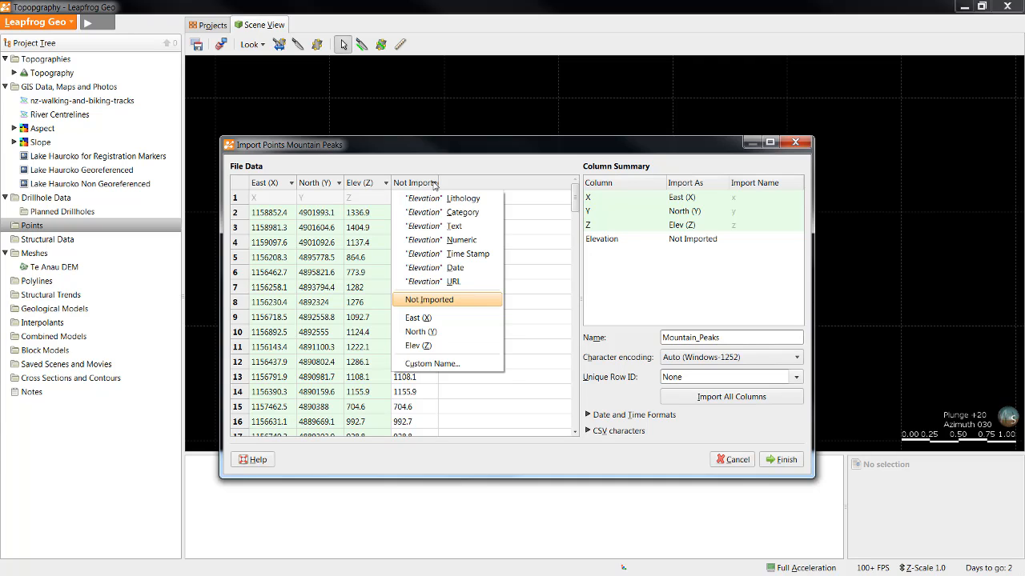
pyautogui.moveTo(463, 240)
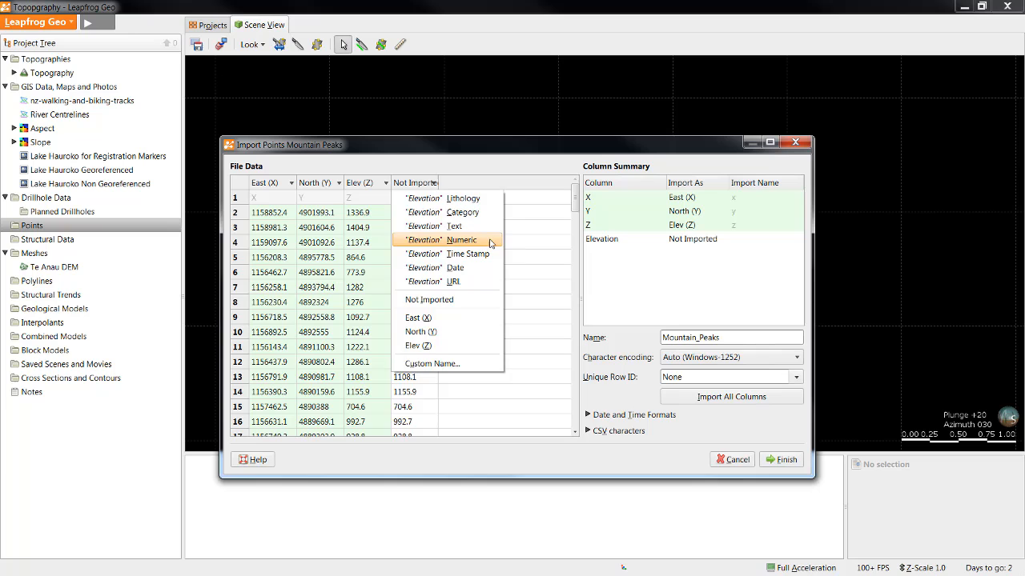
pyautogui.click(461, 241)
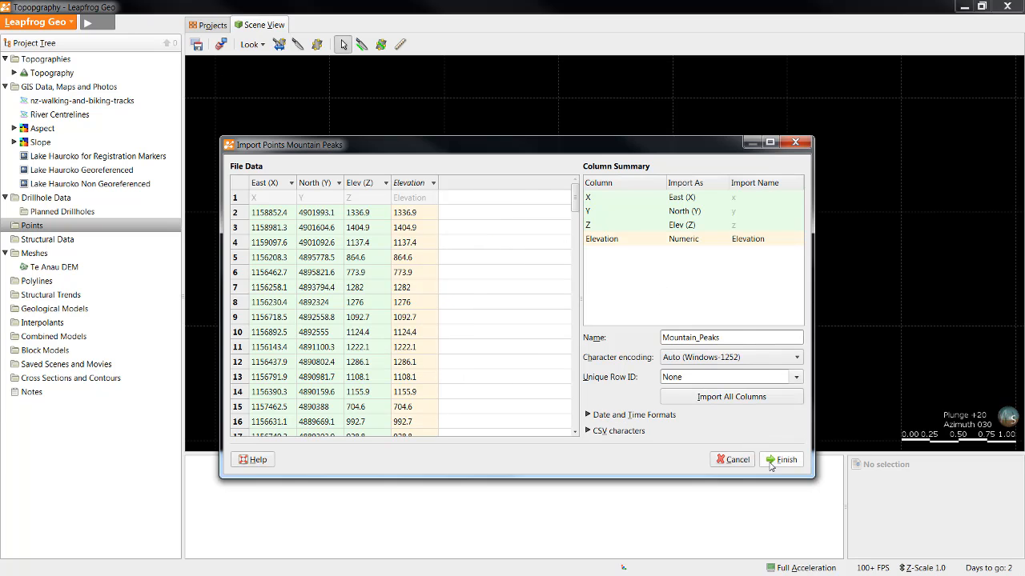
pyautogui.click(781, 459)
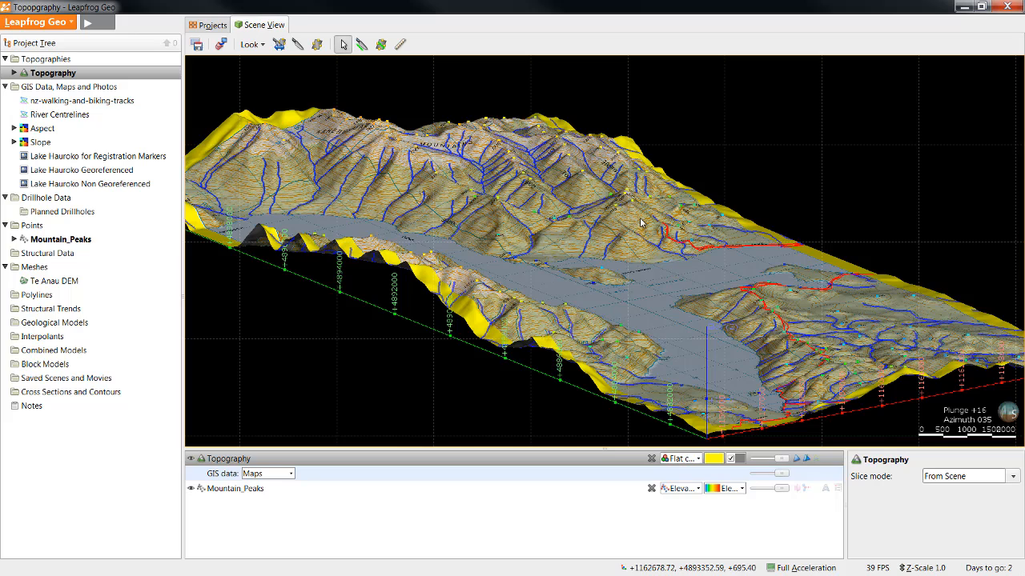
pyautogui.moveTo(551, 263)
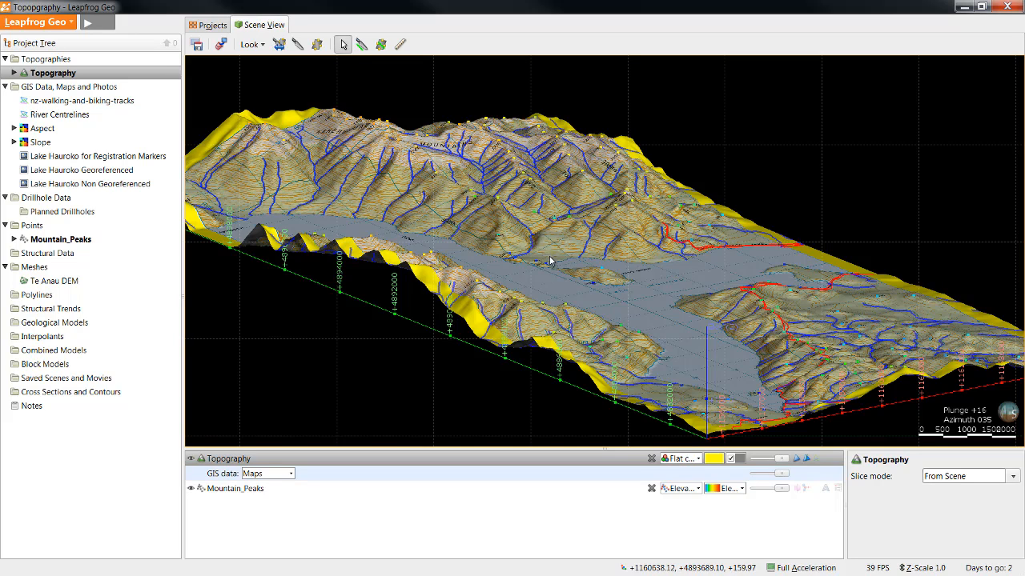
pyautogui.moveTo(500, 205)
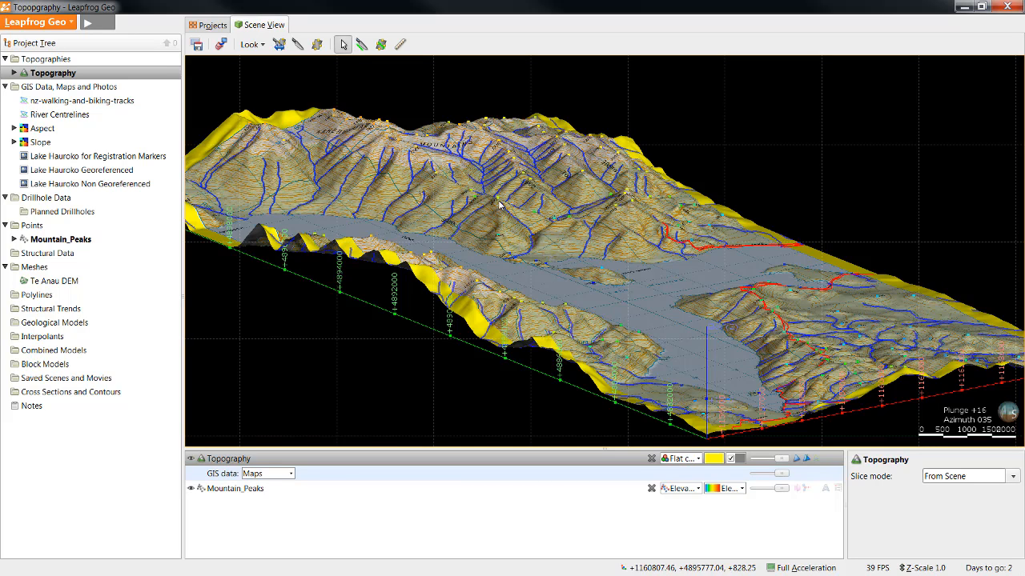